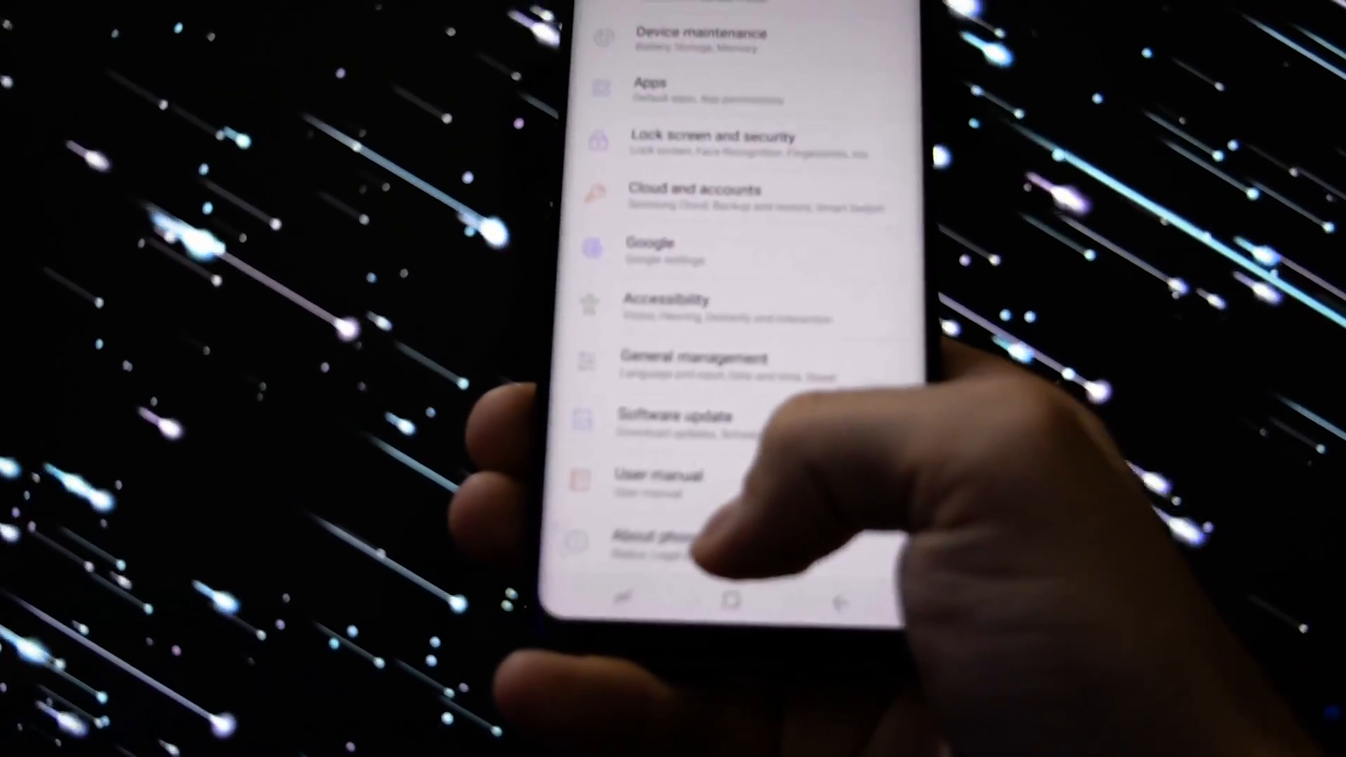
Unlock Developer options by tapping Build number in Software information, then scroll to OEM unlock.
click(669, 536)
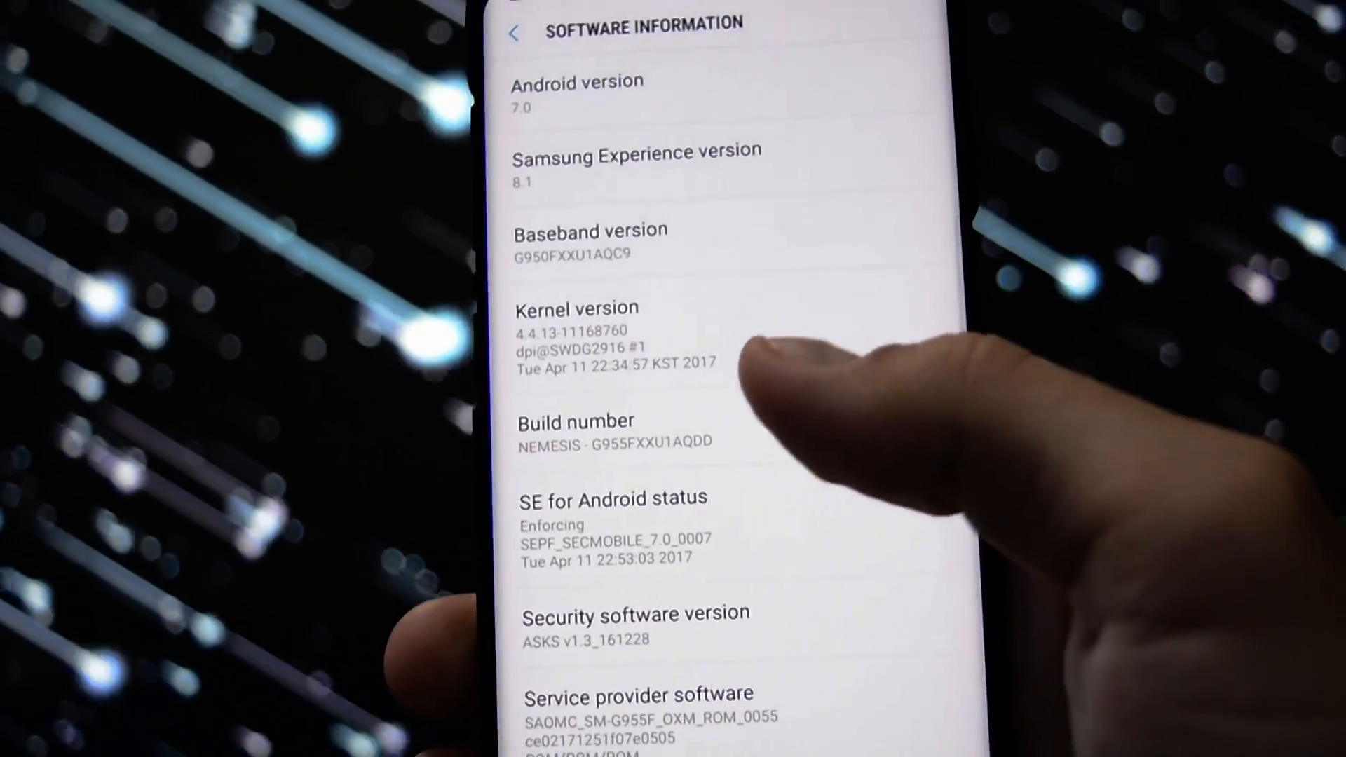
click(615, 443)
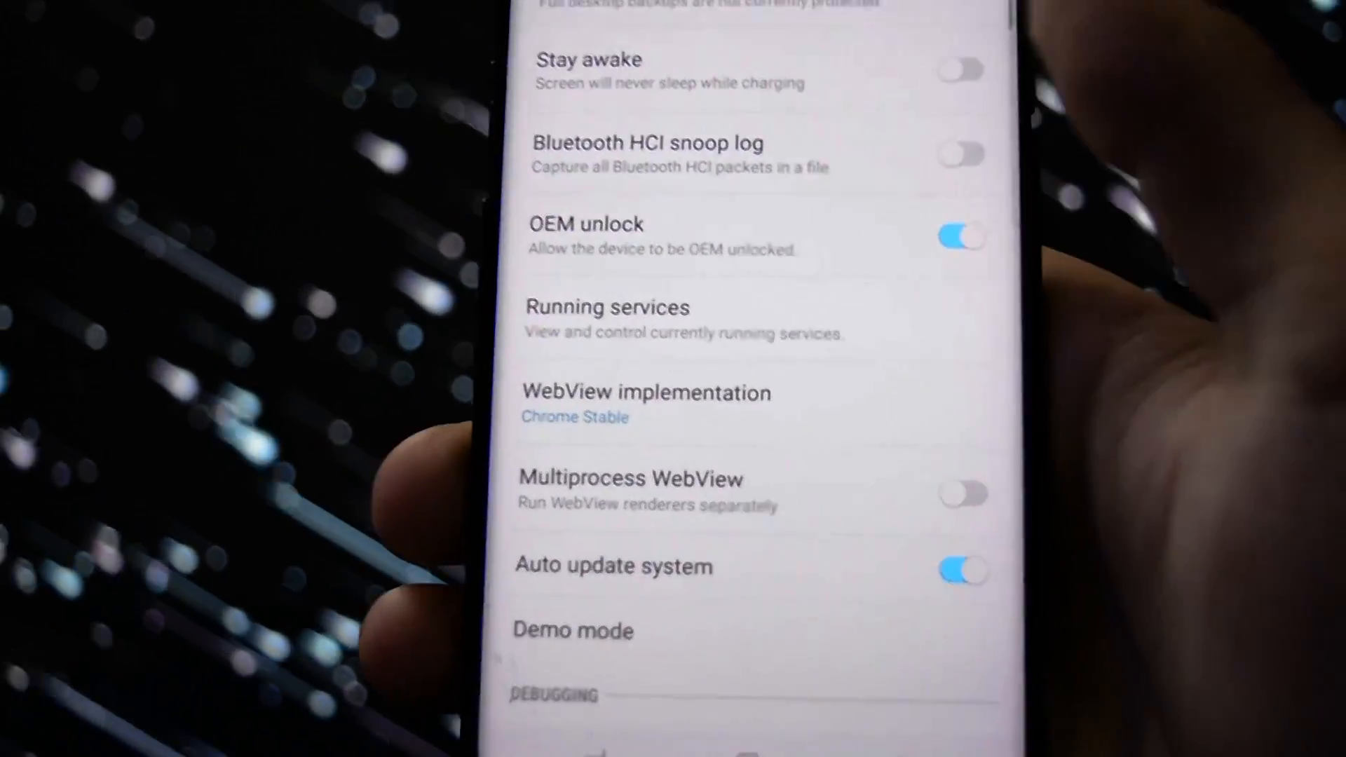
scroll(down, 3)
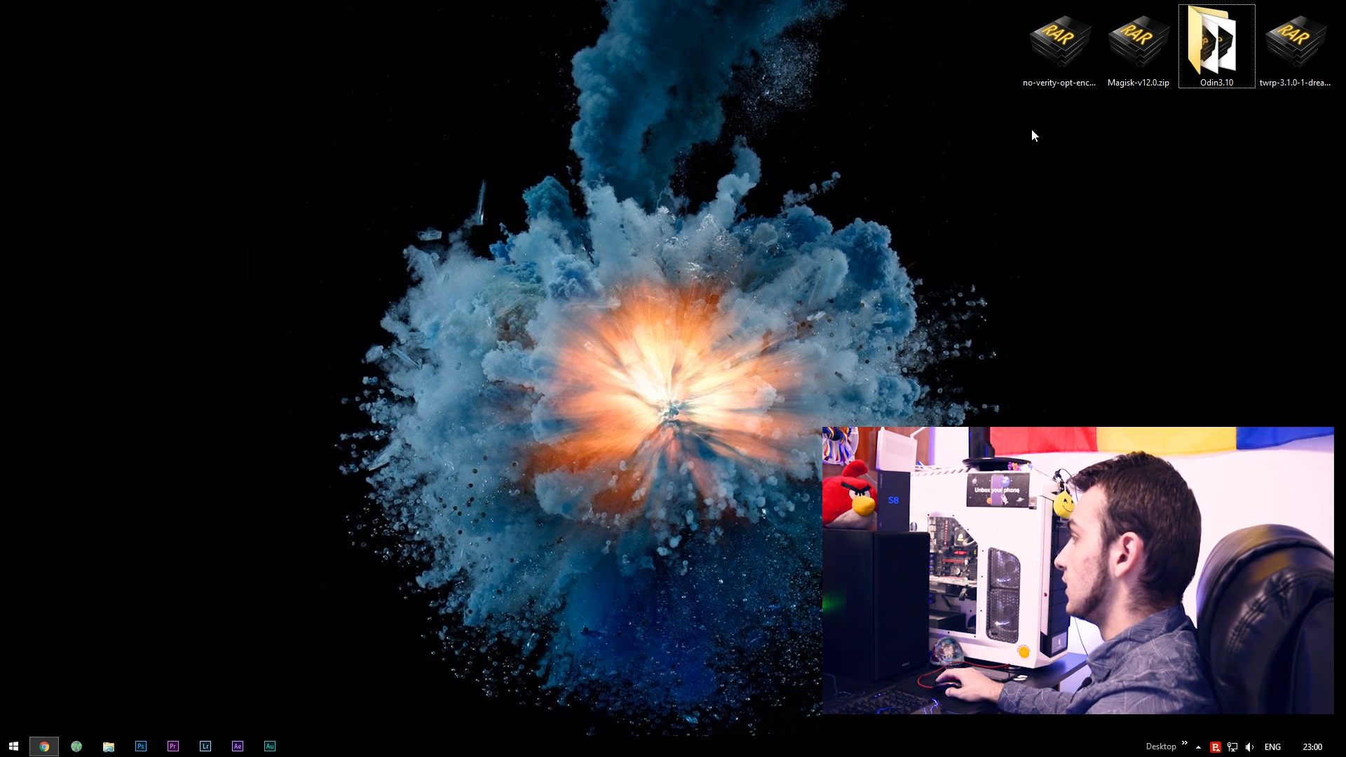
click(1059, 43)
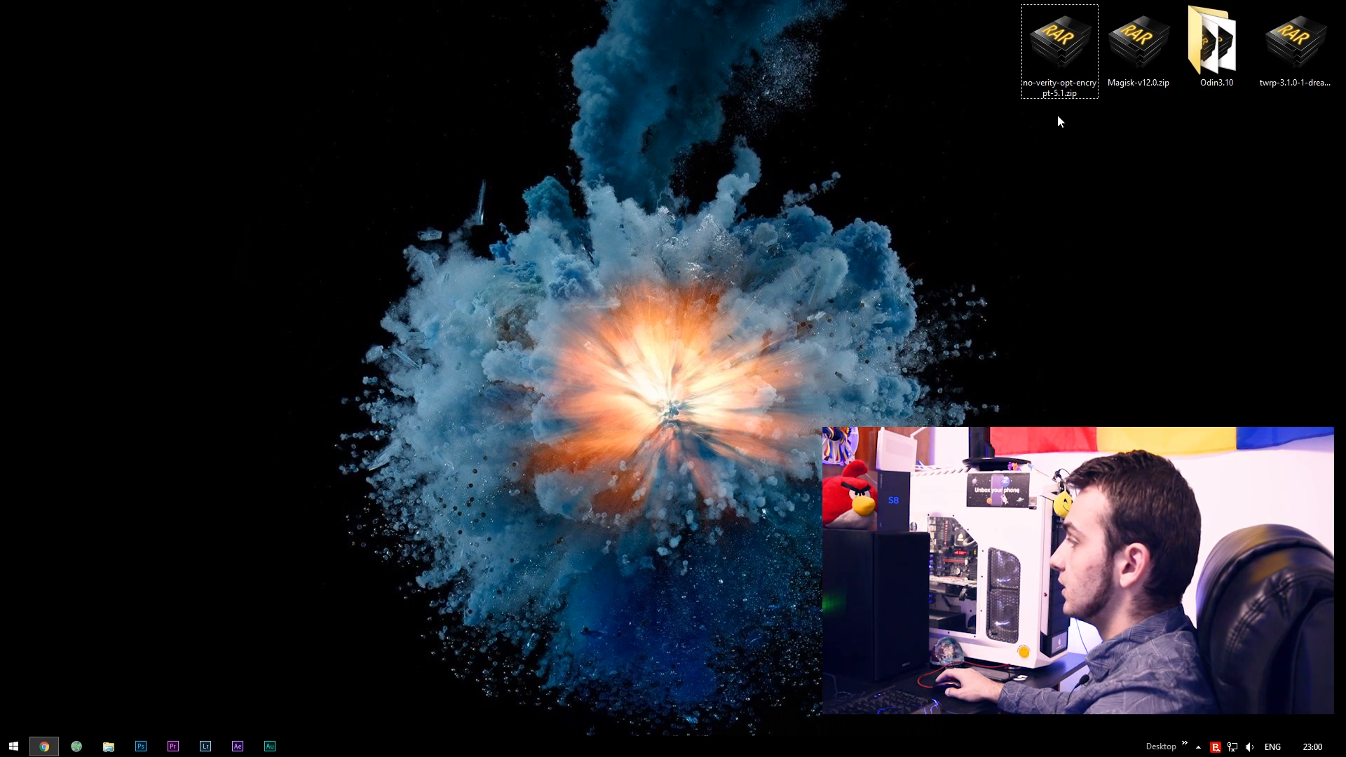
click(1139, 47)
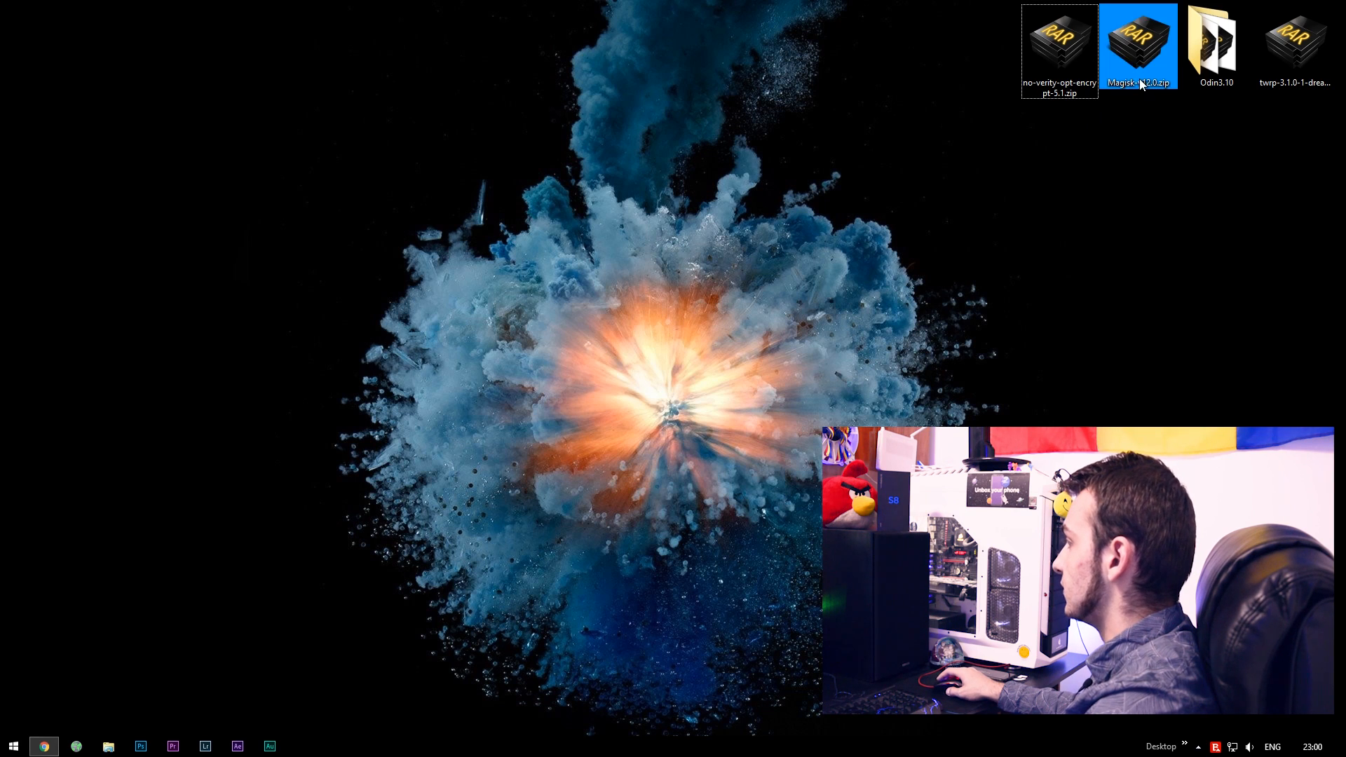
click(1238, 125)
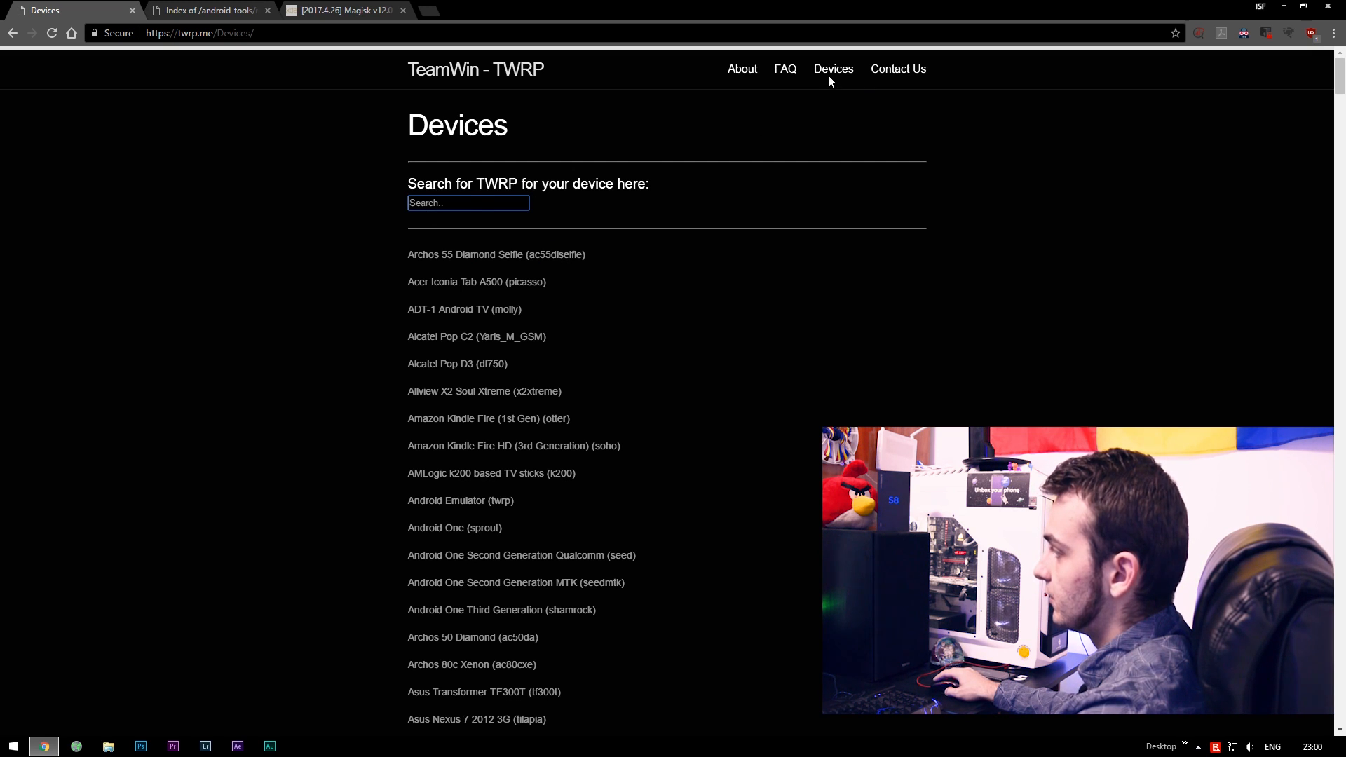
Search TWRP devices for 's8' and open the Galaxy S8 (Exynos) Primary (Europe) download page.
text(s8)
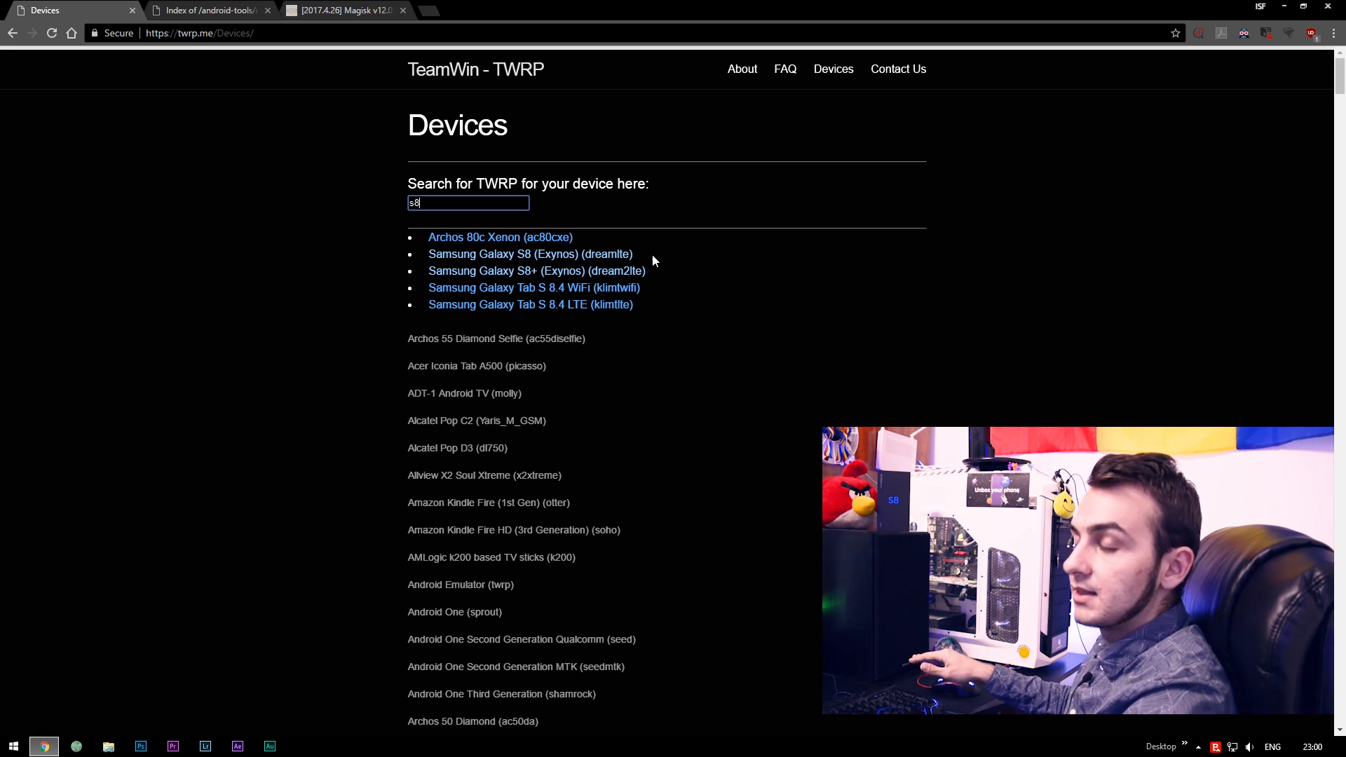
mouse_move(639, 261)
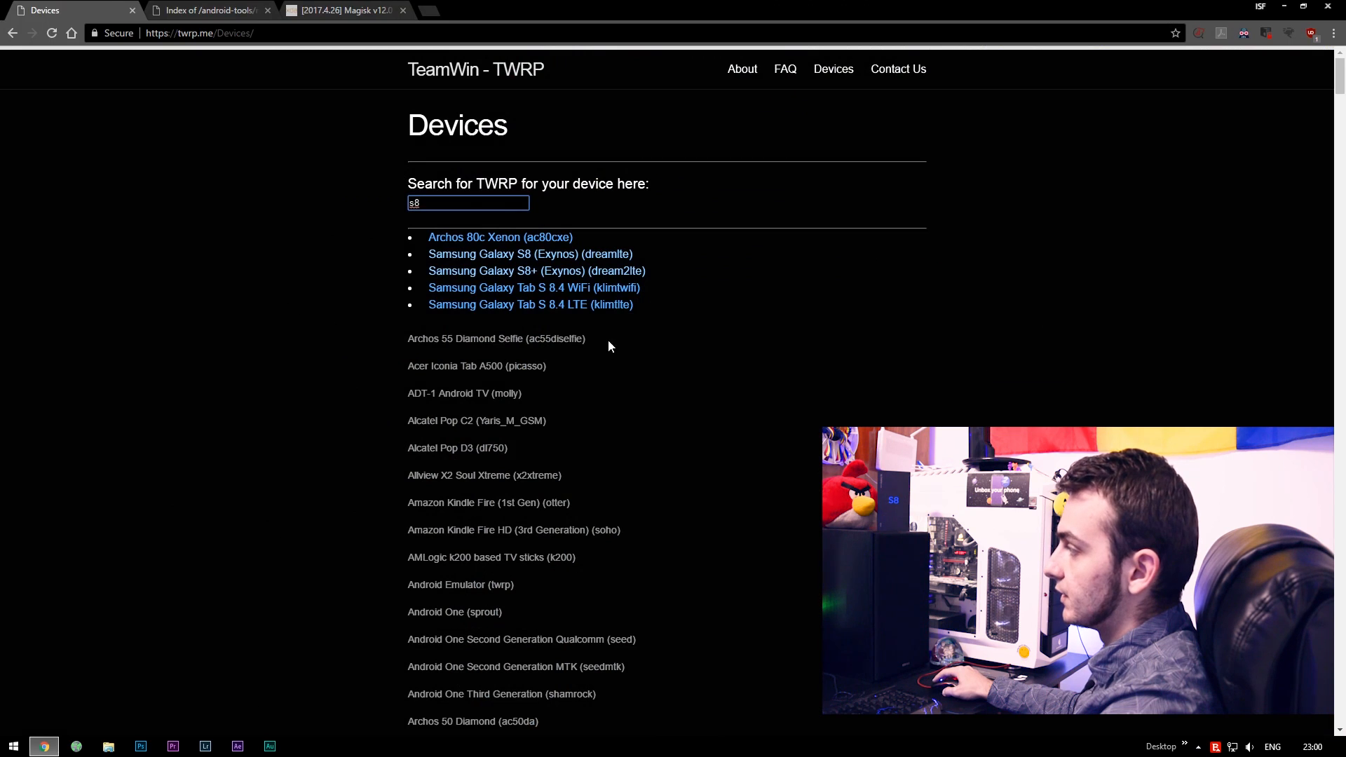
mouse_move(567, 260)
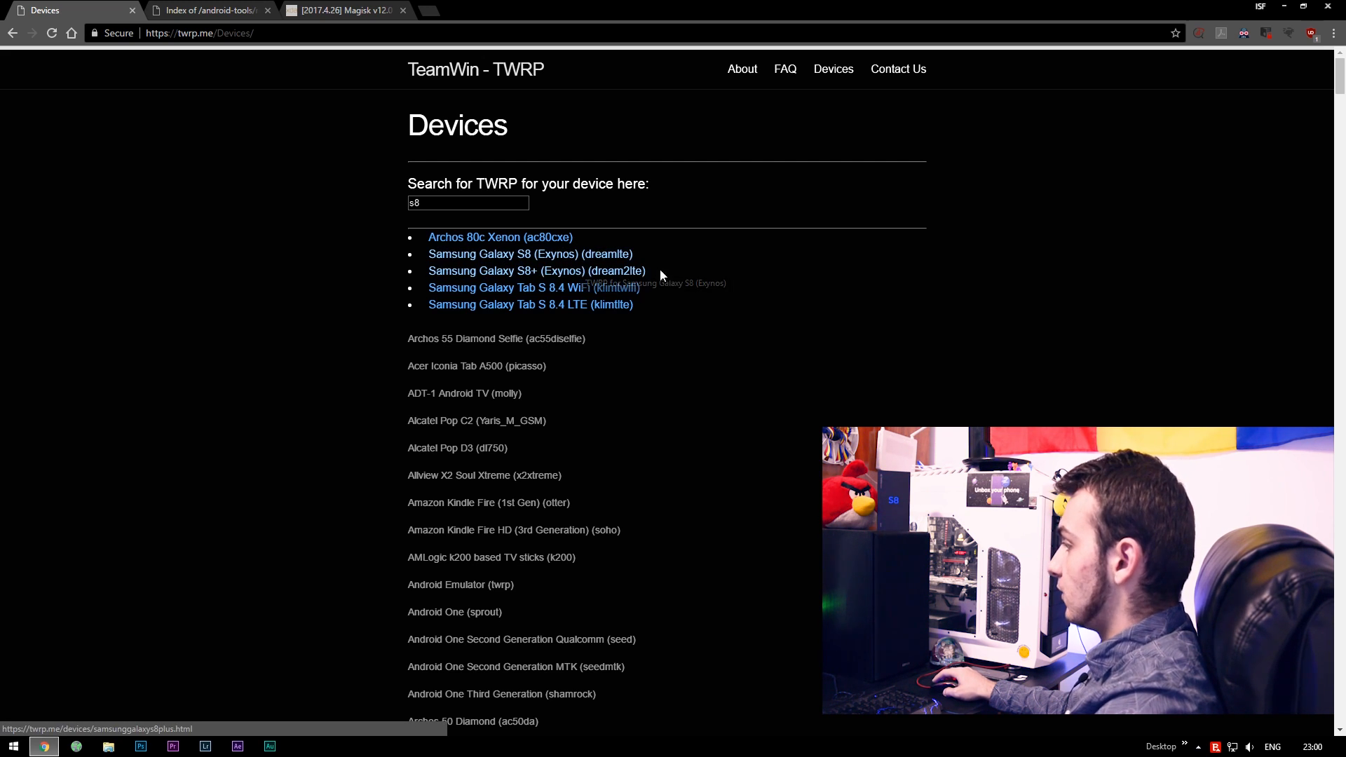
mouse_move(530, 254)
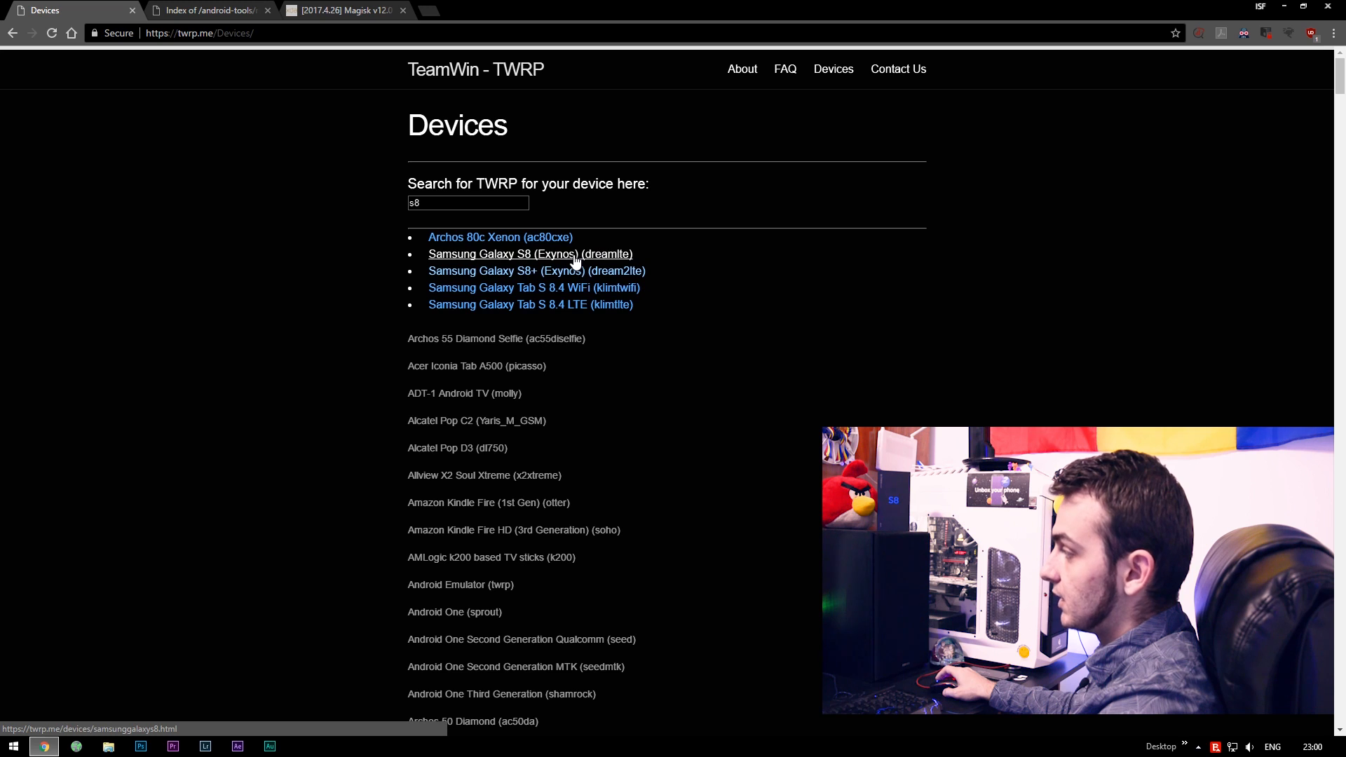
click(530, 253)
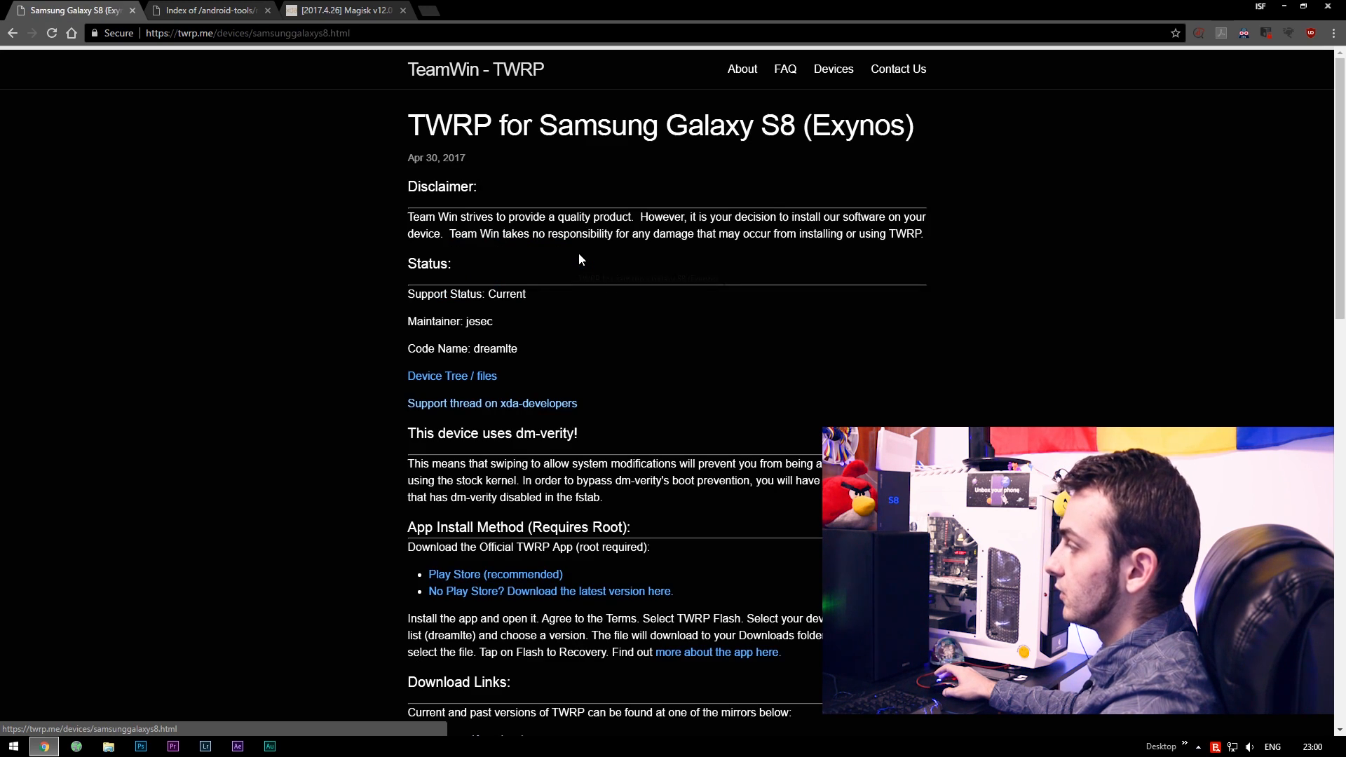
scroll(down, 3)
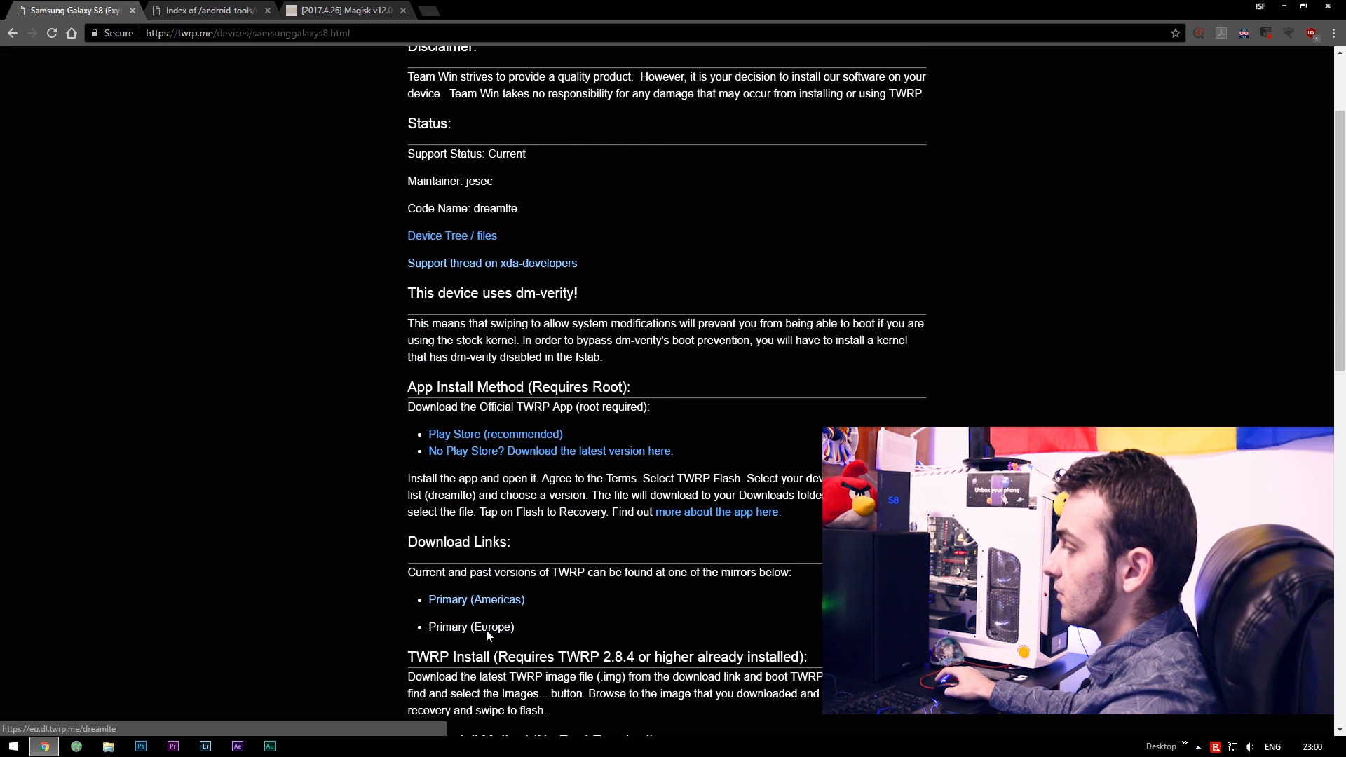
click(470, 626)
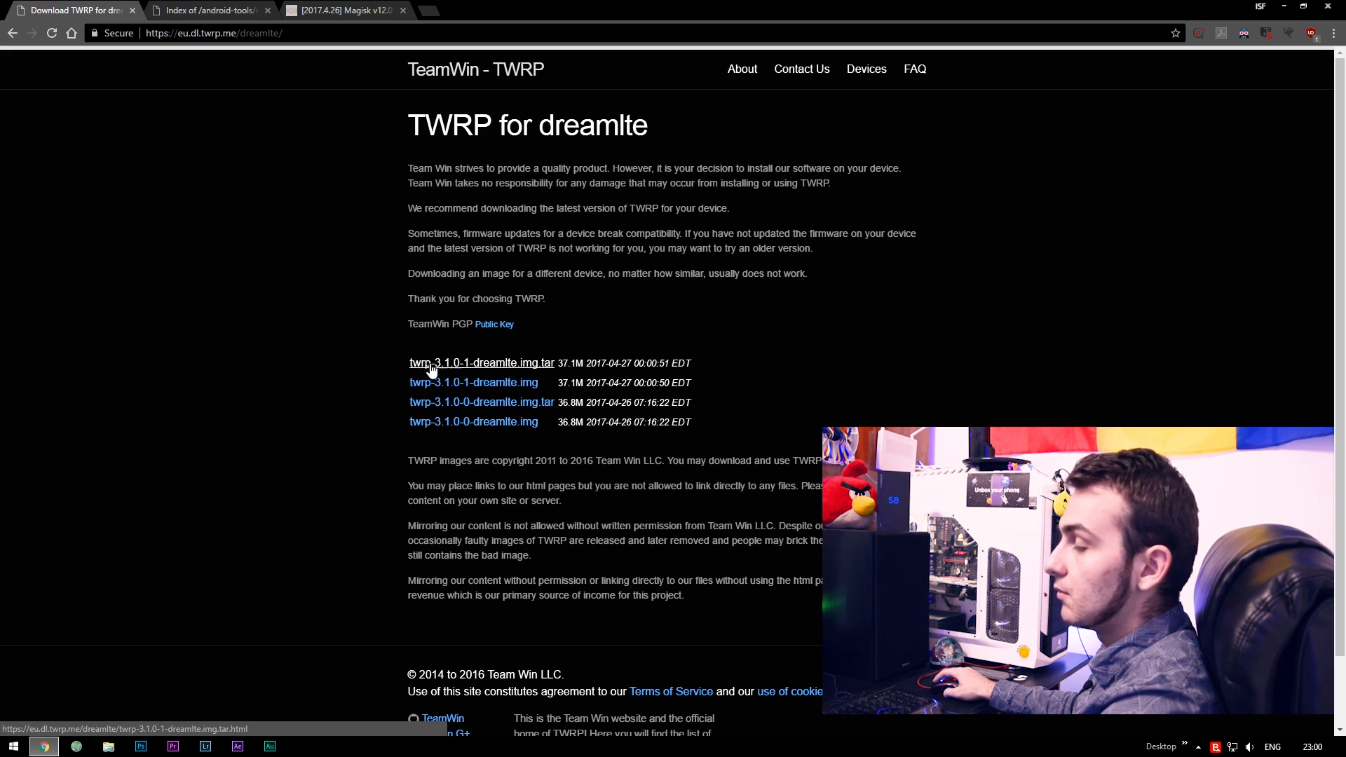
mouse_move(555, 372)
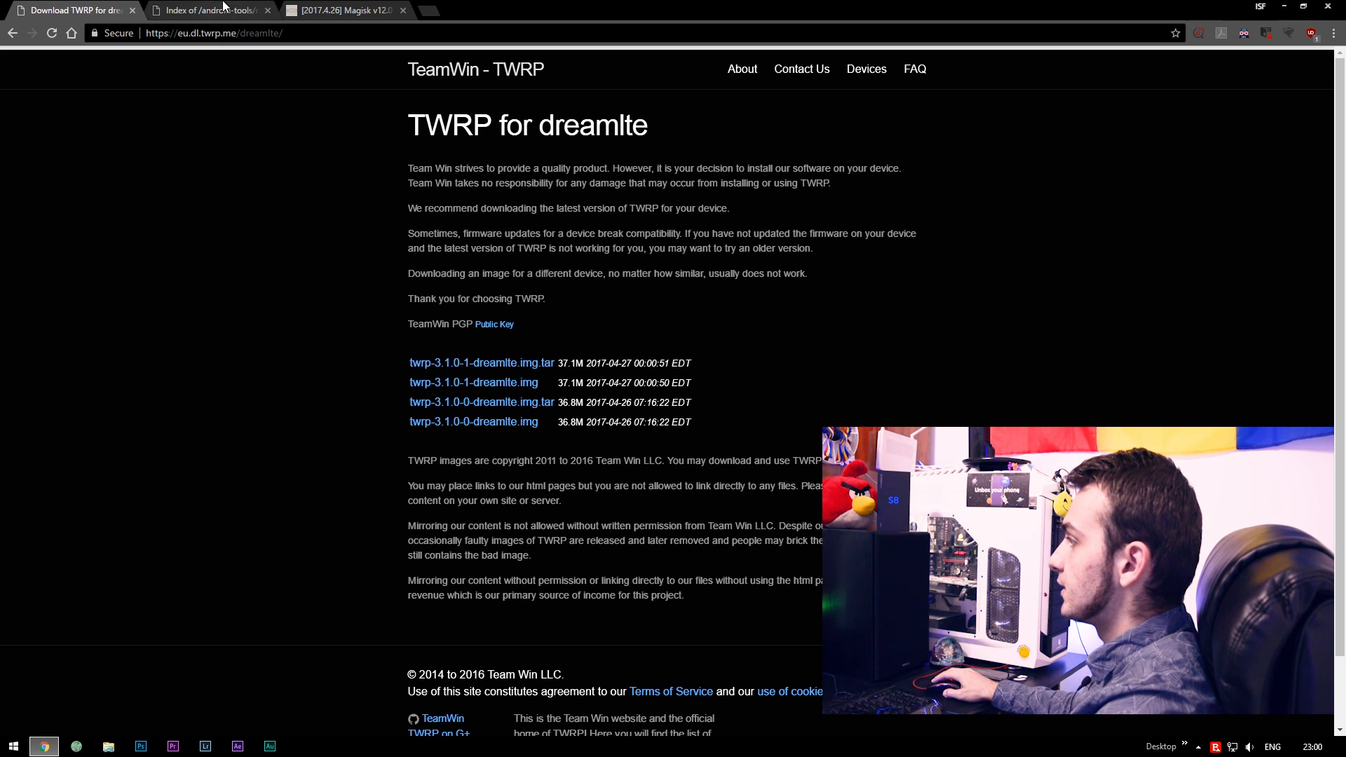
Download no-verity-opt-encrypt-5.1.zip from the nethunter index, then return to the Magisk v12.0 XDA thread.
click(206, 9)
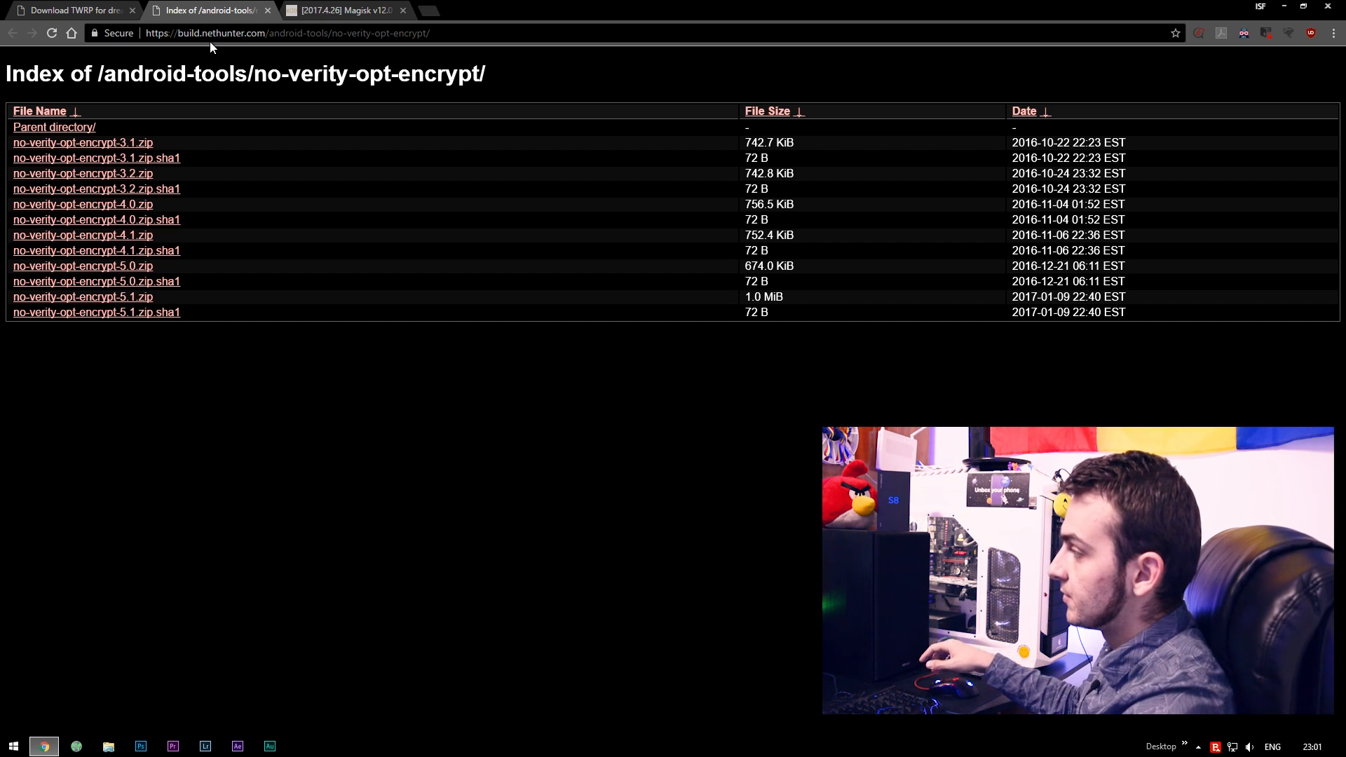
mouse_move(82, 296)
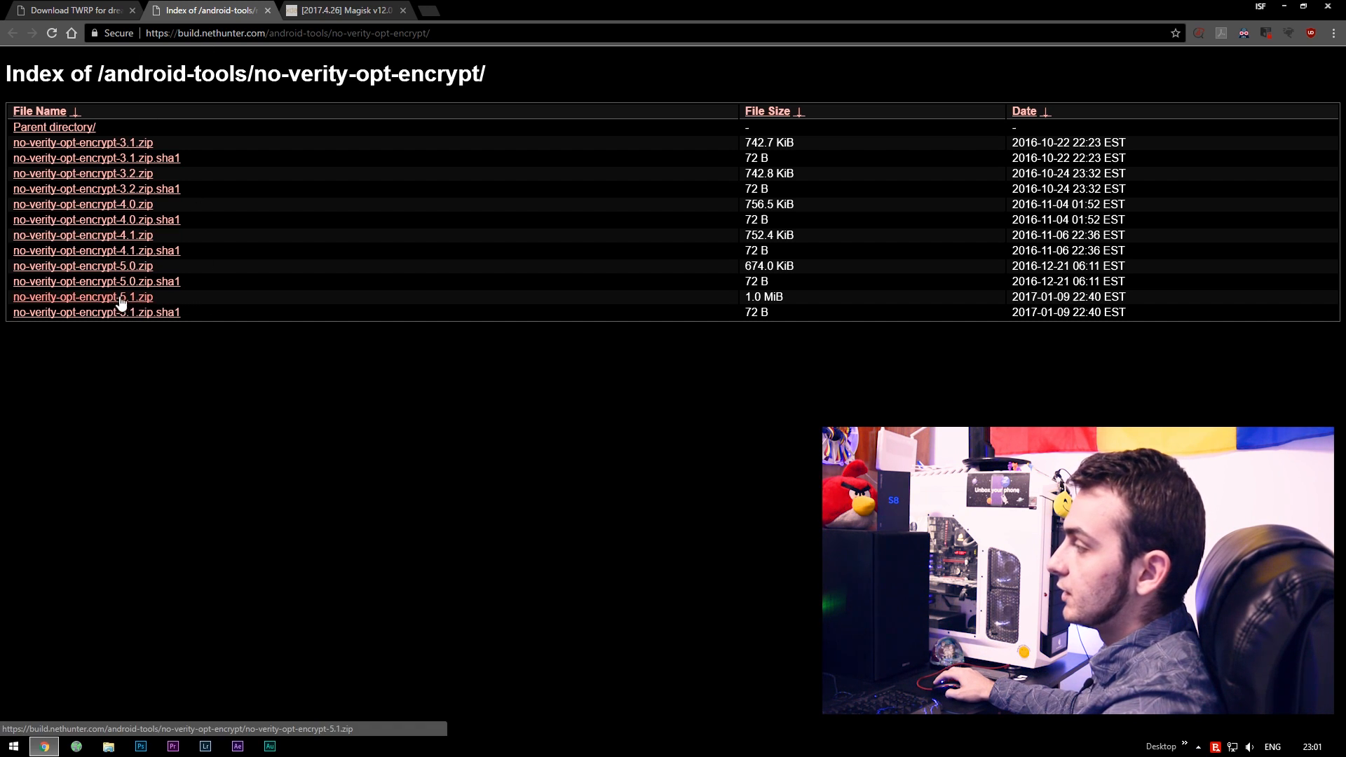
click(344, 10)
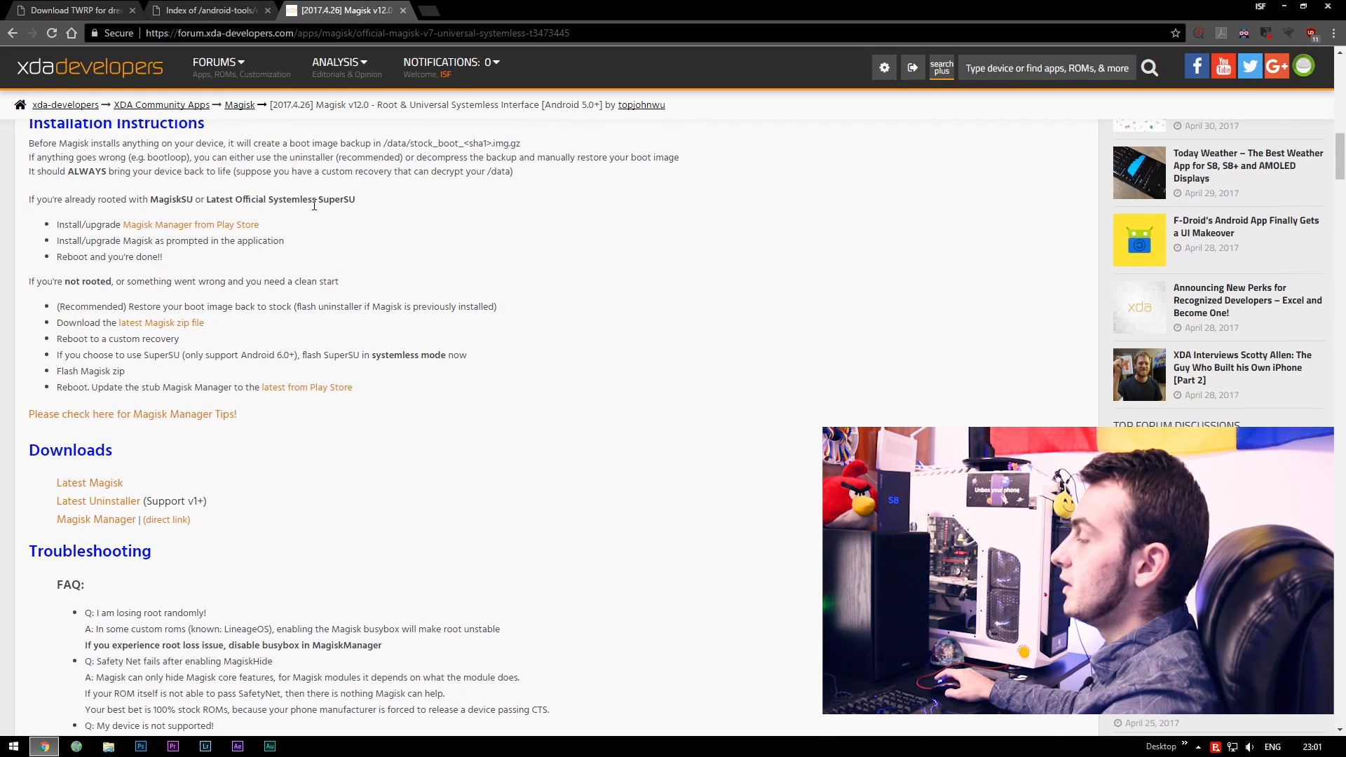
mouse_move(181, 409)
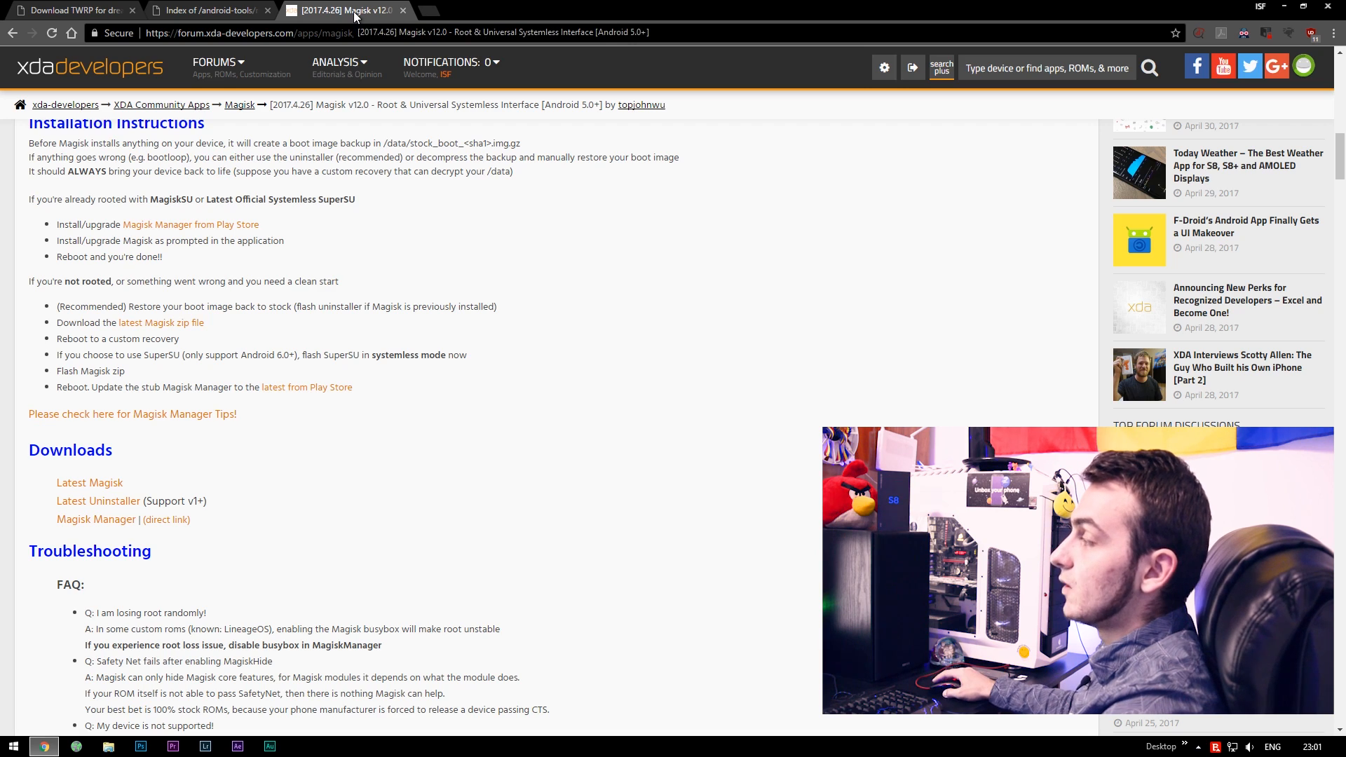
click(89, 483)
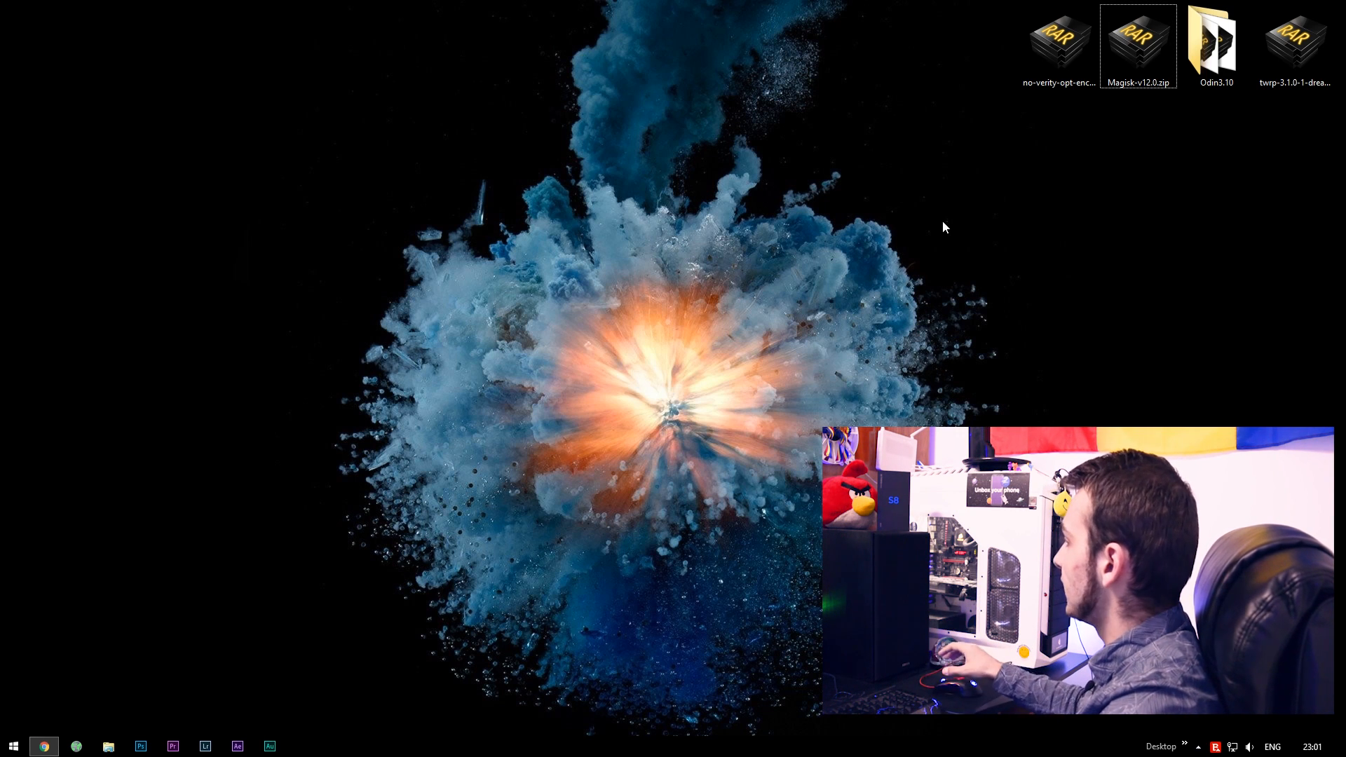
Launch Odin3 v3.10.6 from the Odin3.10 folder, allow it past the security warning, and move it aside.
click(1216, 43)
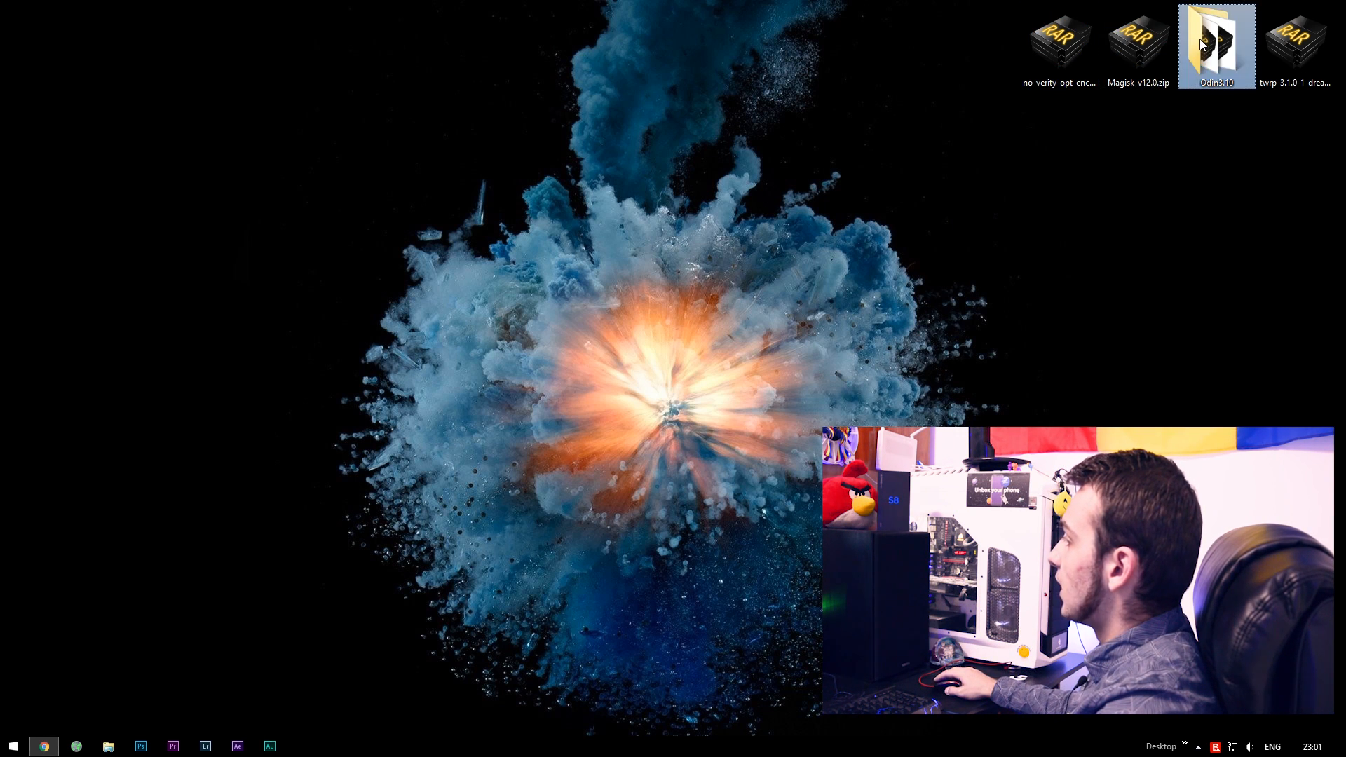
double_click(196, 110)
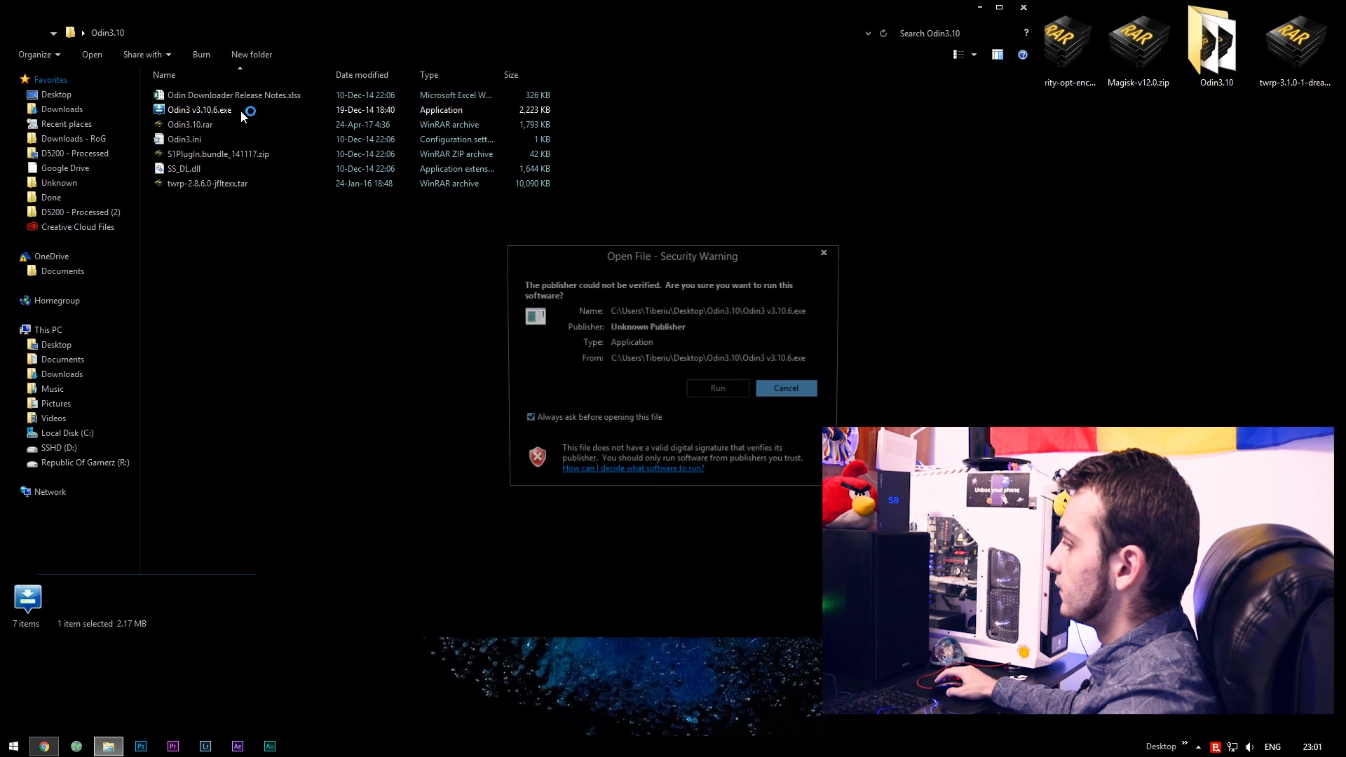
click(716, 387)
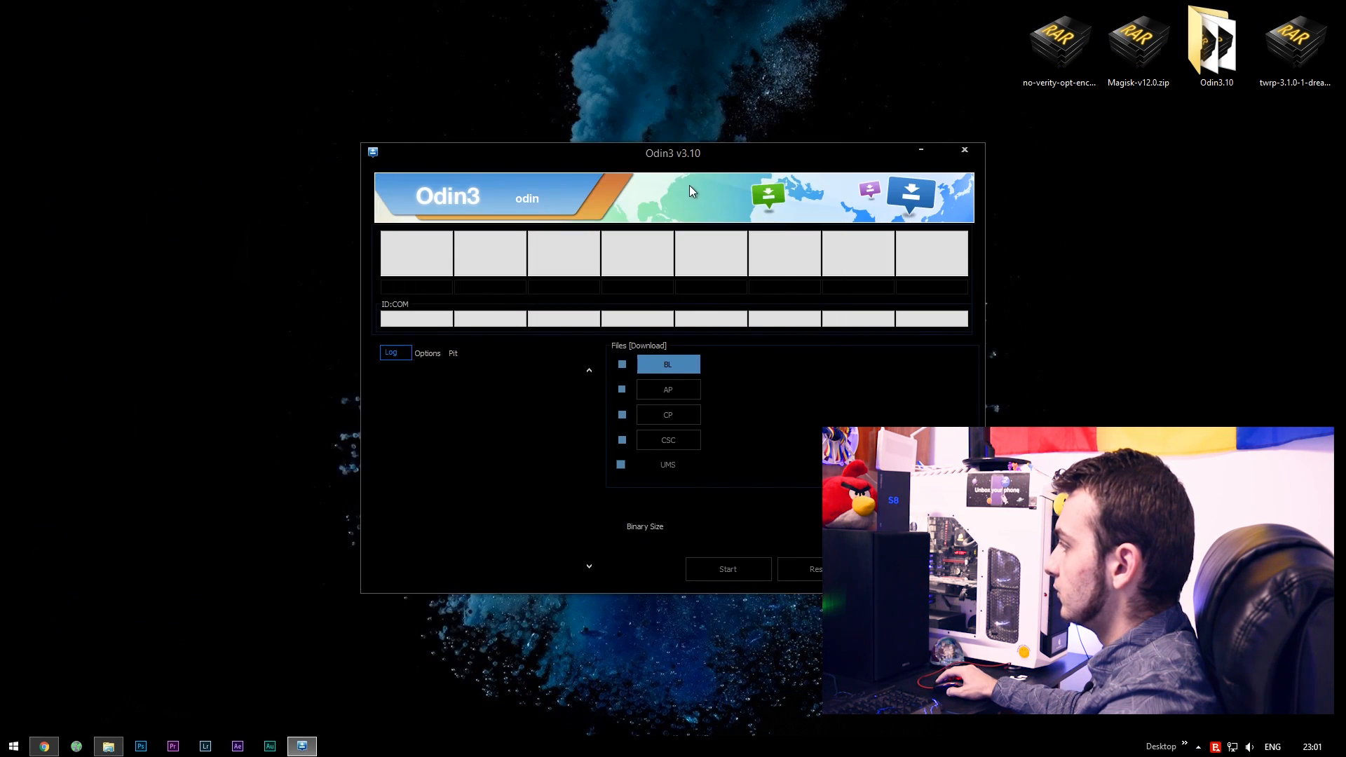
drag(672, 153, 319, 26)
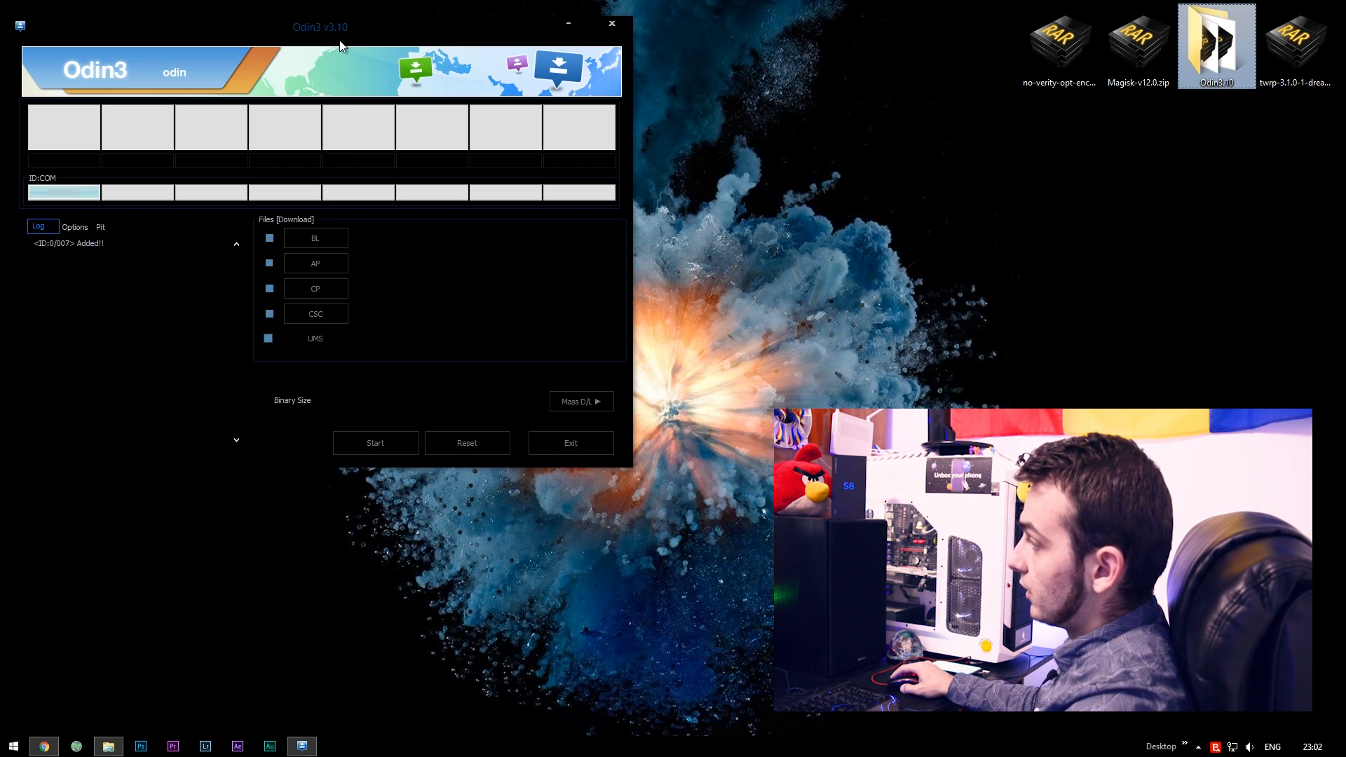
click(315, 237)
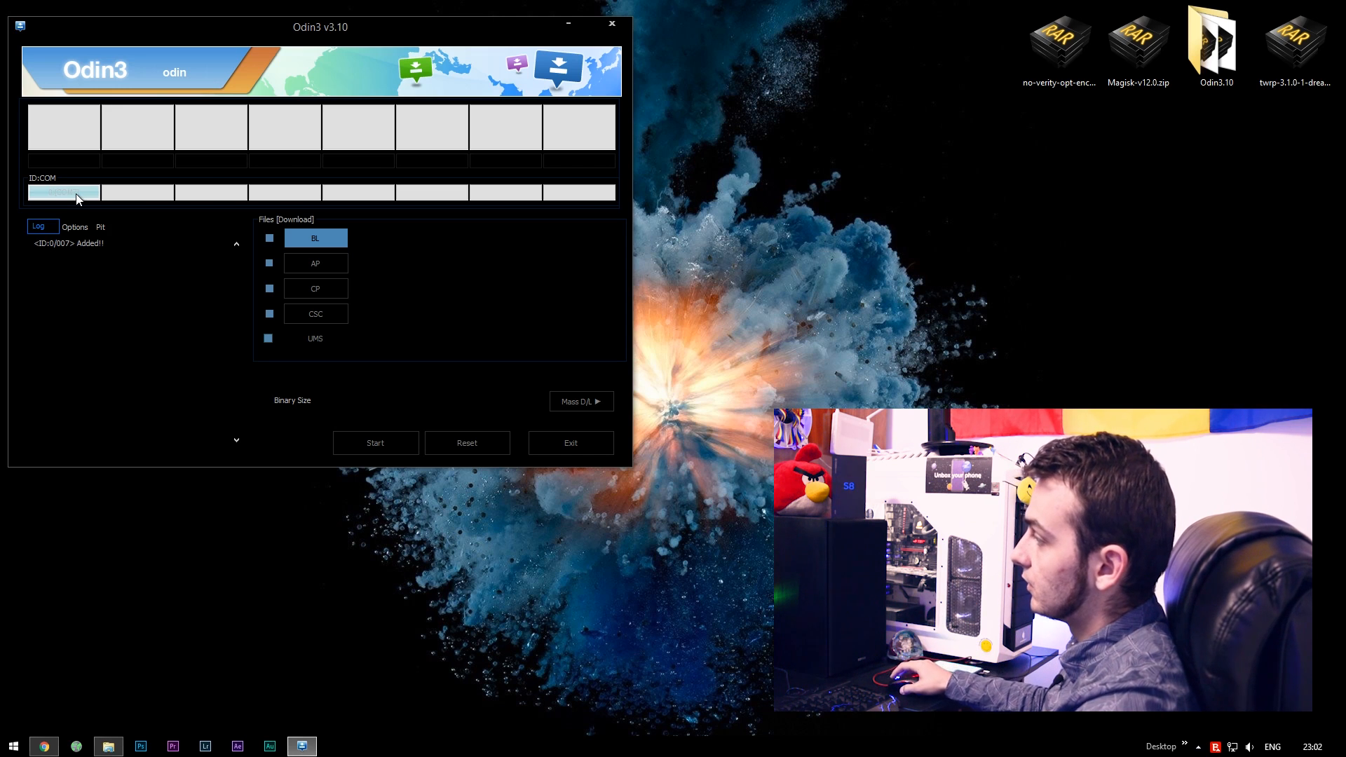
mouse_move(191, 214)
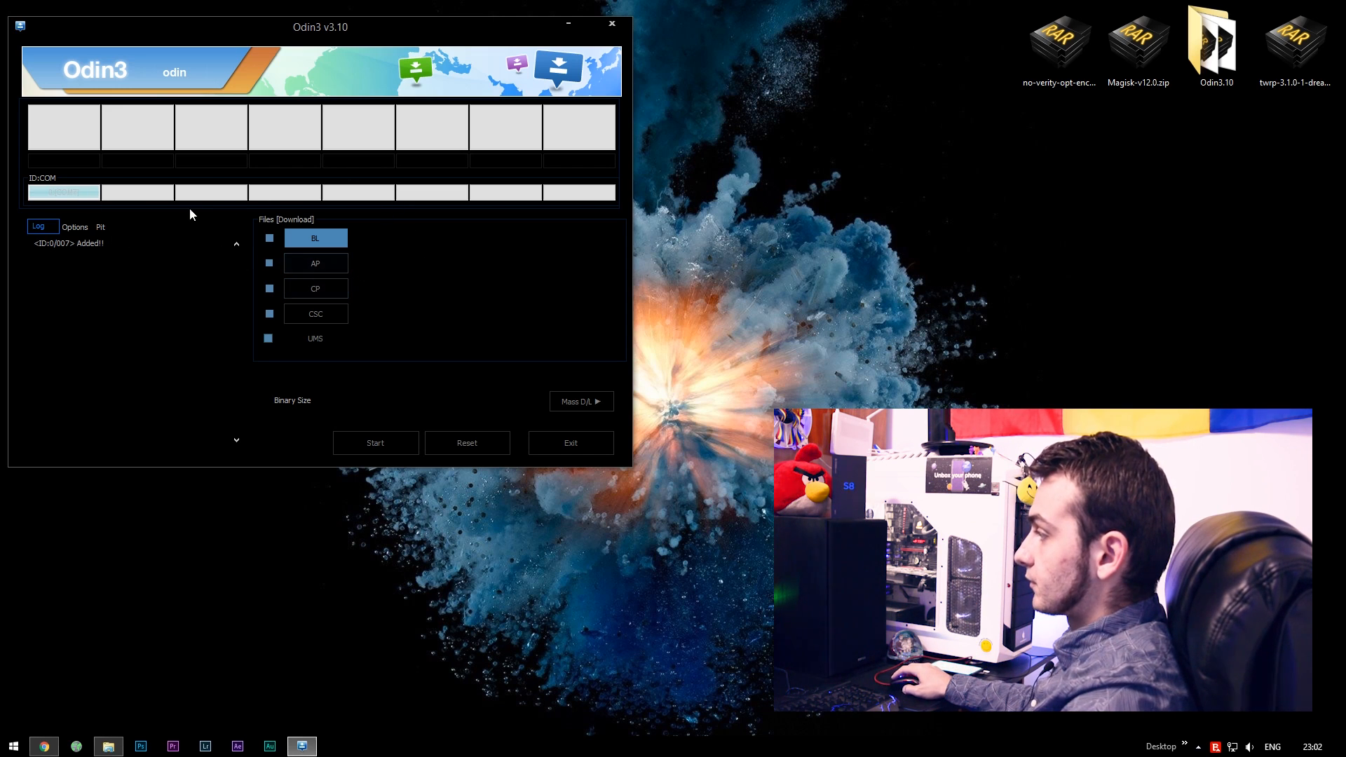
Load twrp-3.1.0-1-dreamlte.img.tar from the Desktop into Odin3's AP slot.
click(315, 263)
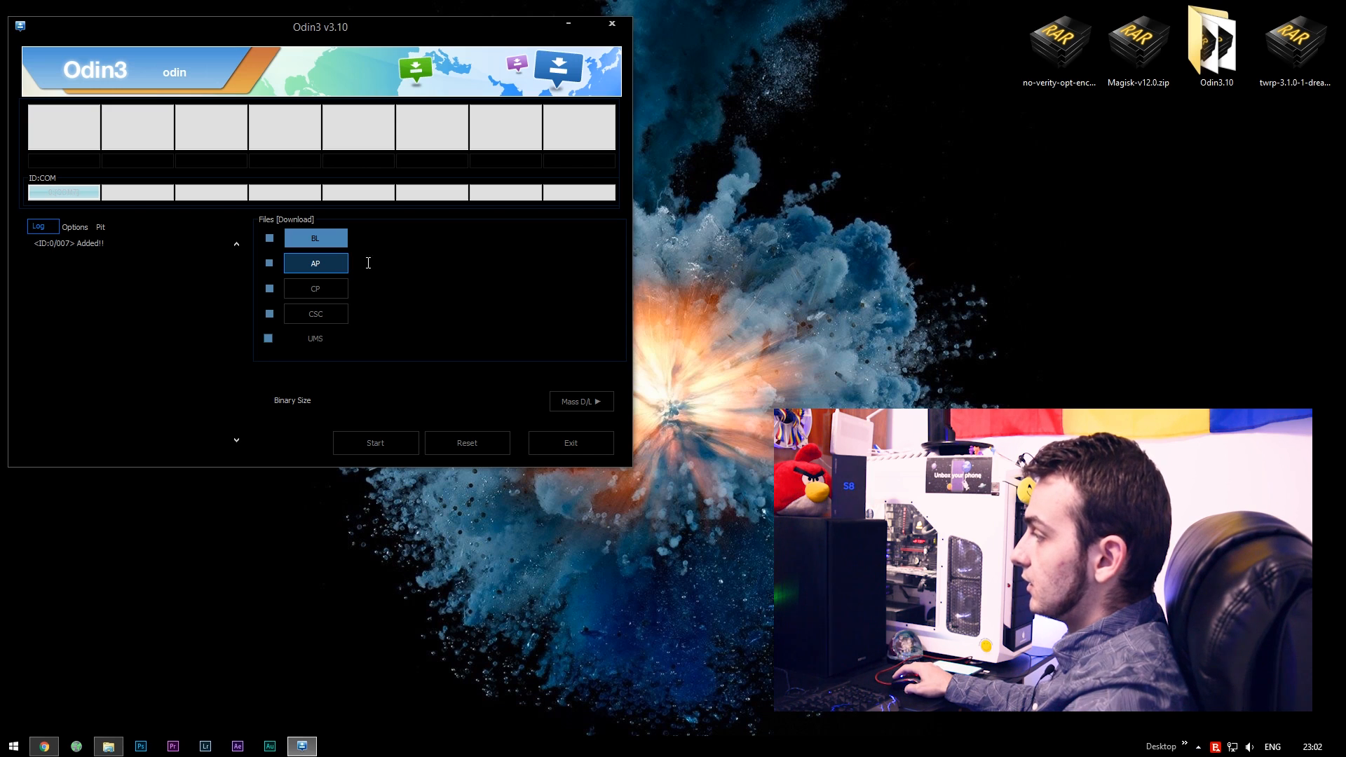
click(315, 263)
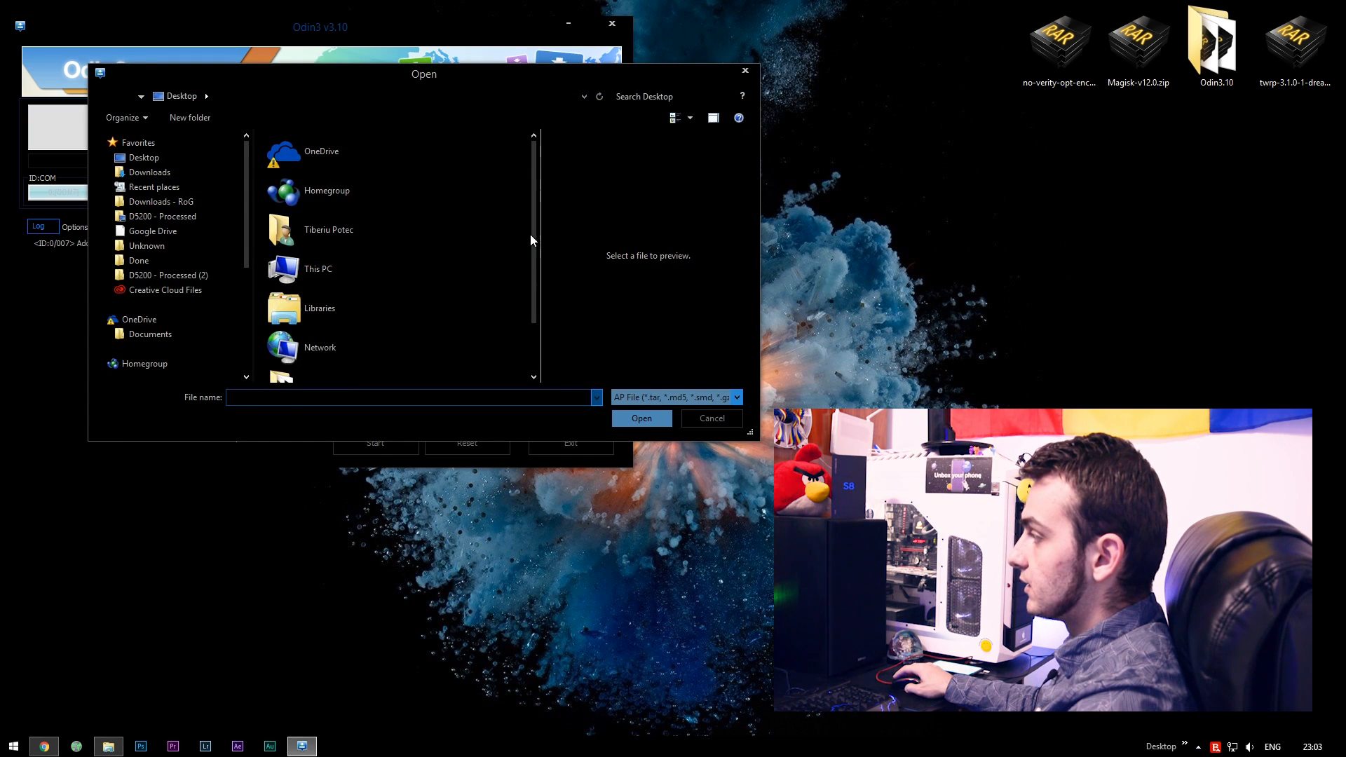
click(352, 364)
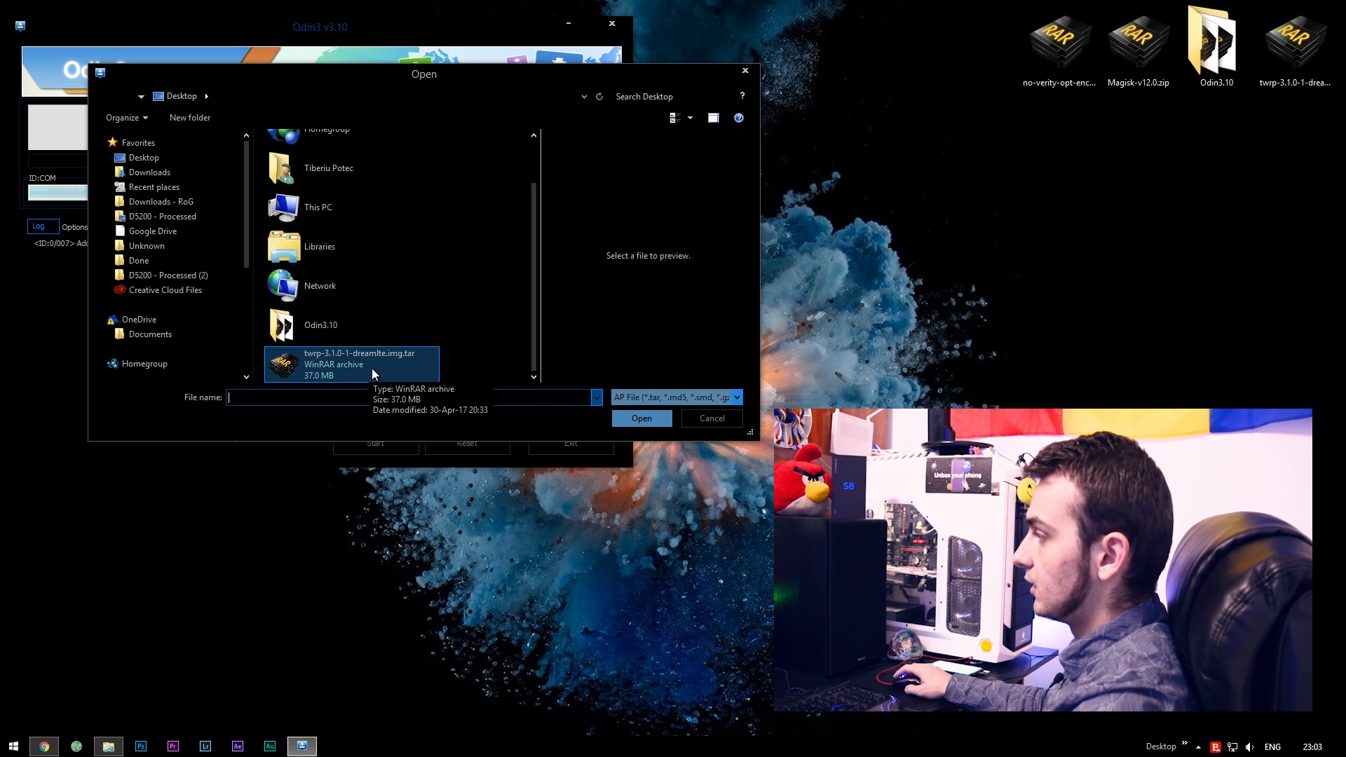
click(640, 417)
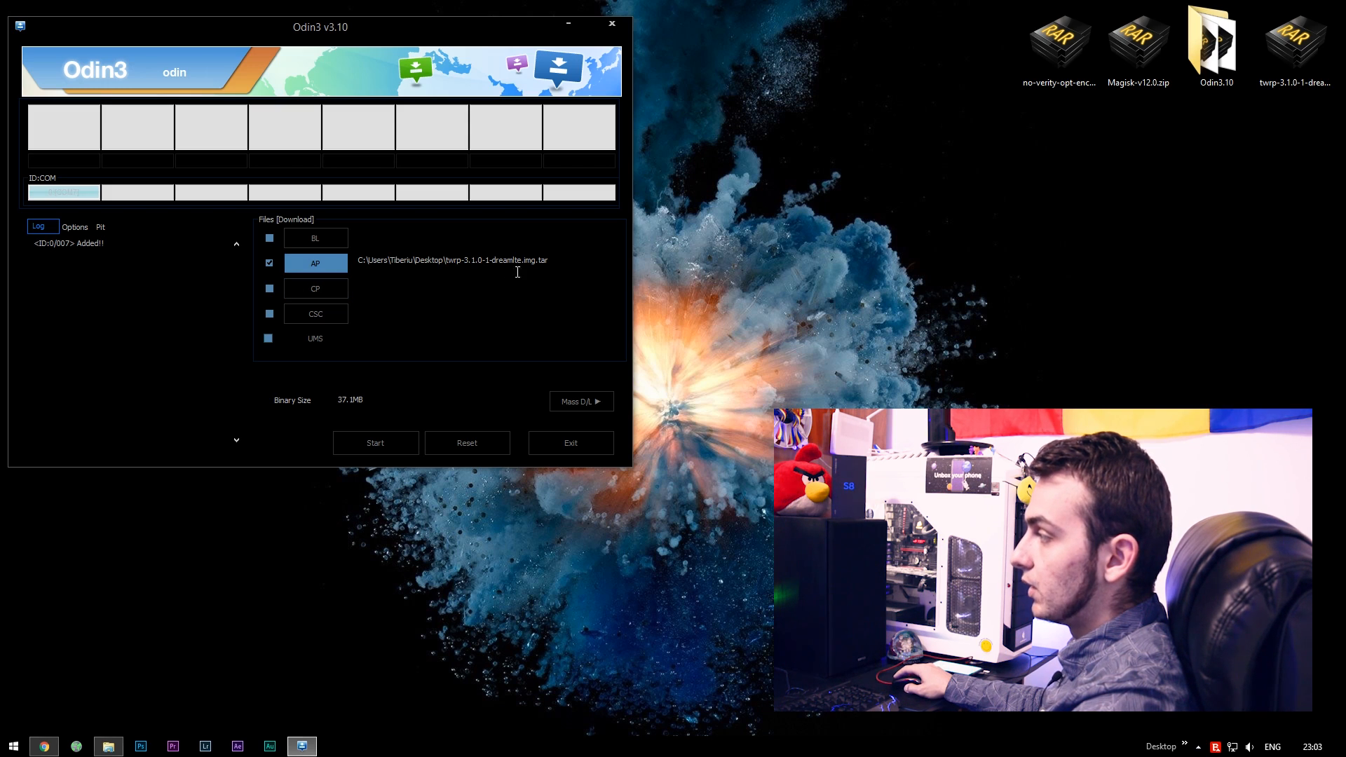
click(315, 237)
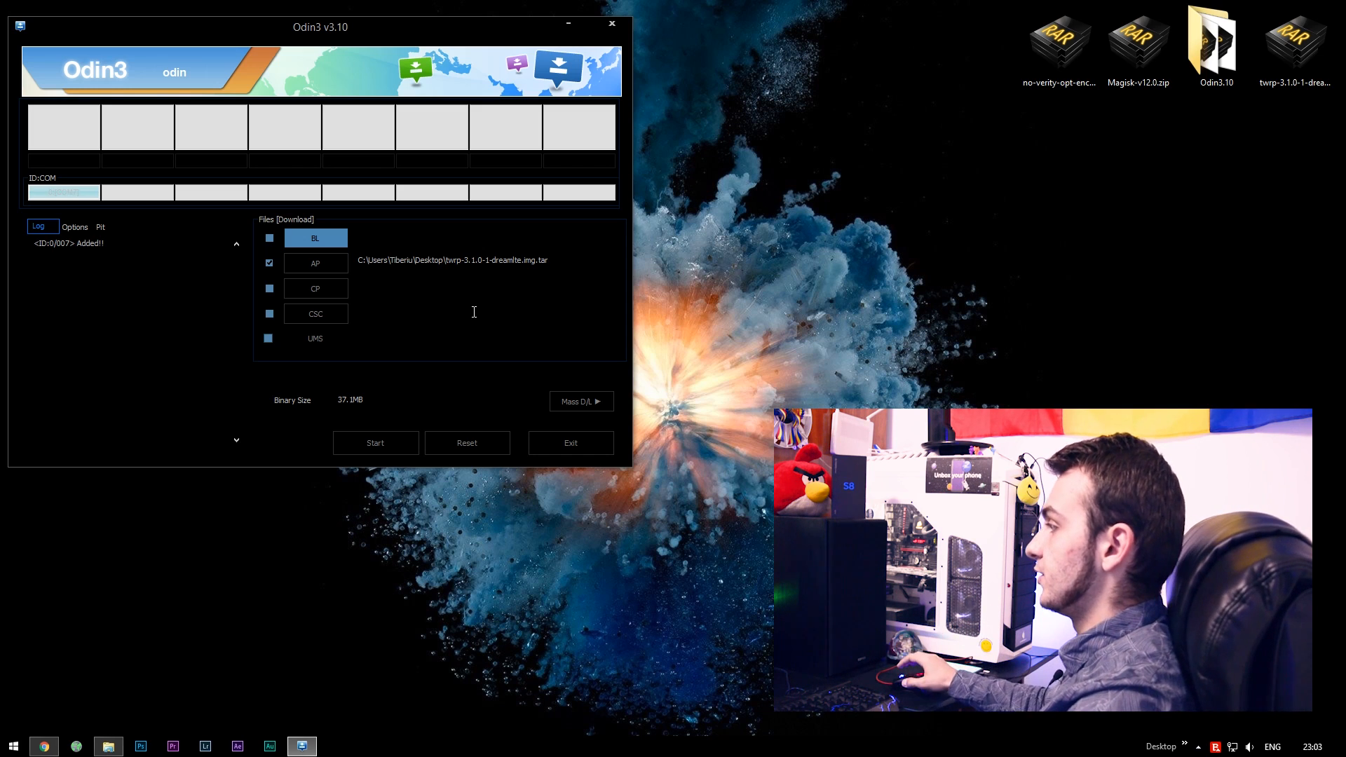
mouse_move(694, 328)
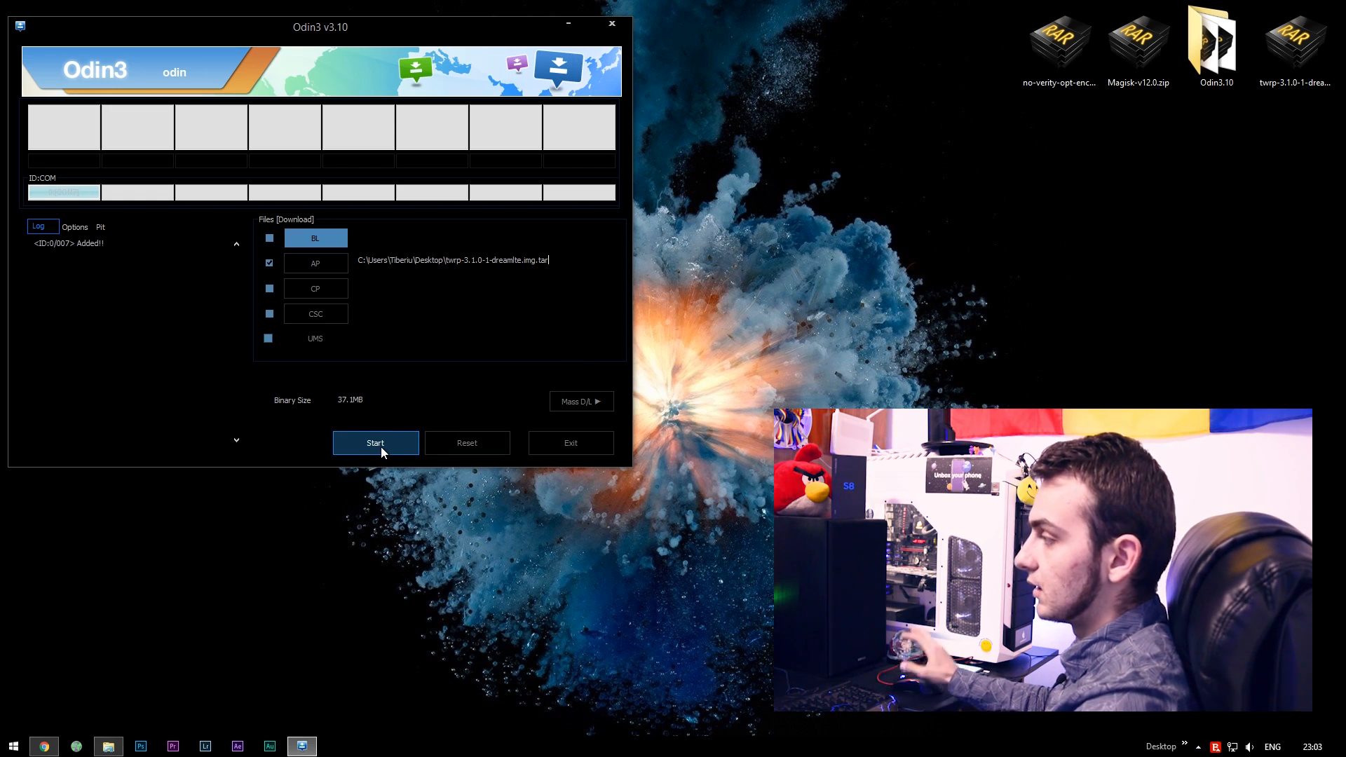
Flash the TWRP image to the phone with Odin3 until PASS! appears.
click(375, 443)
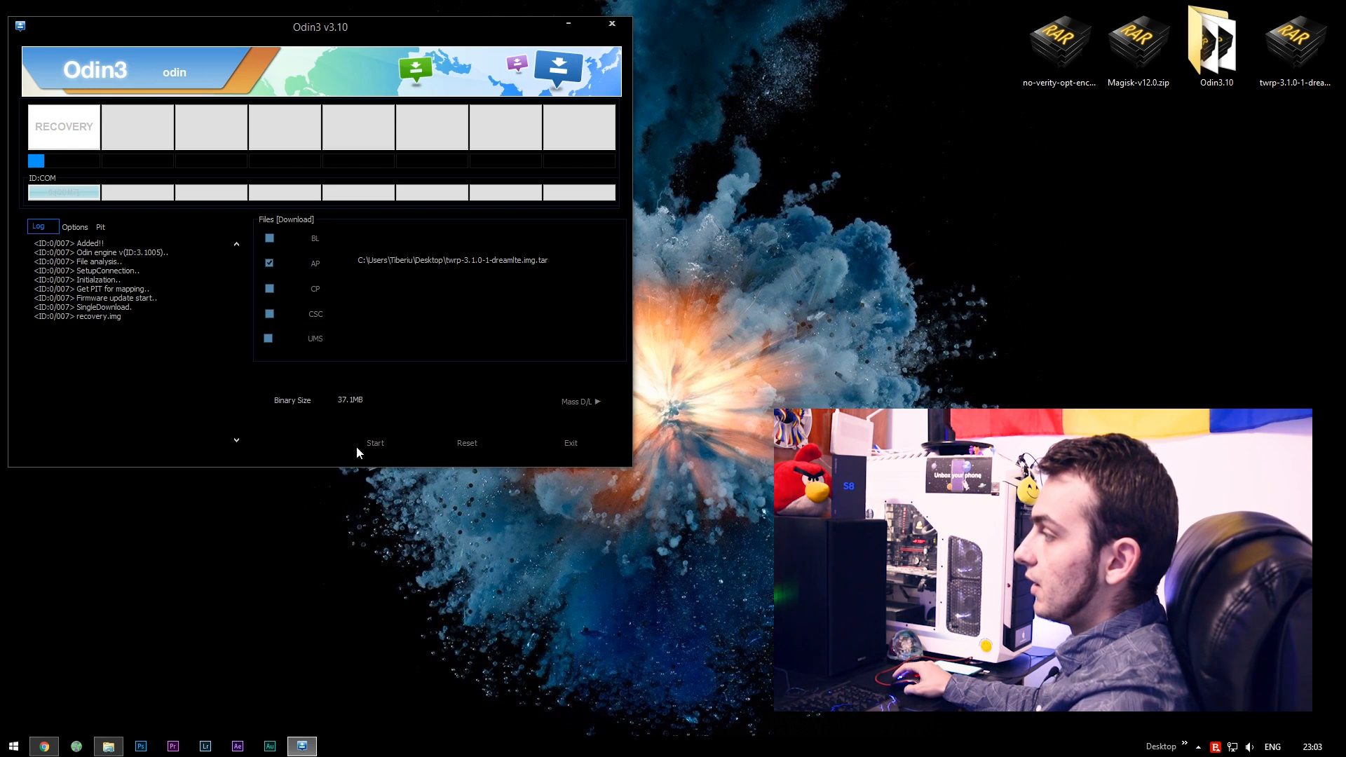
click(375, 443)
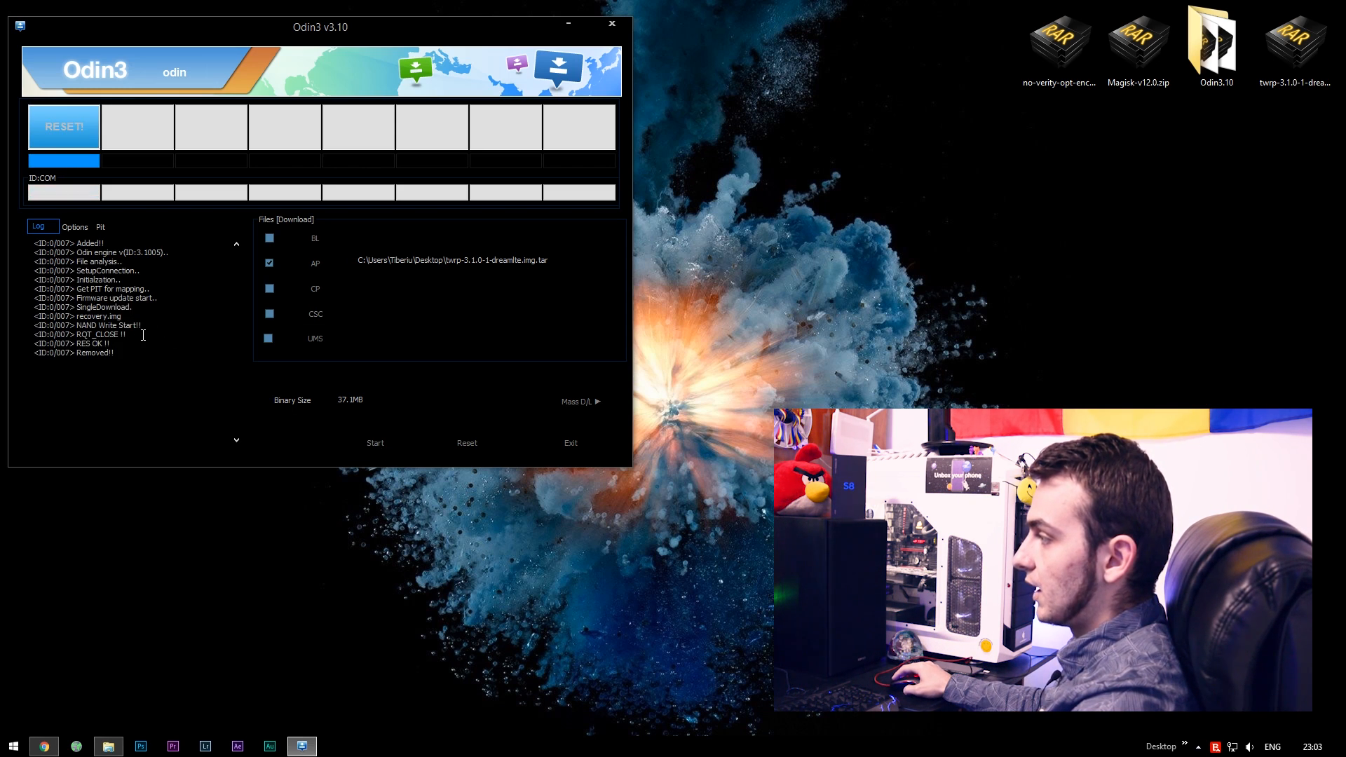
click(375, 443)
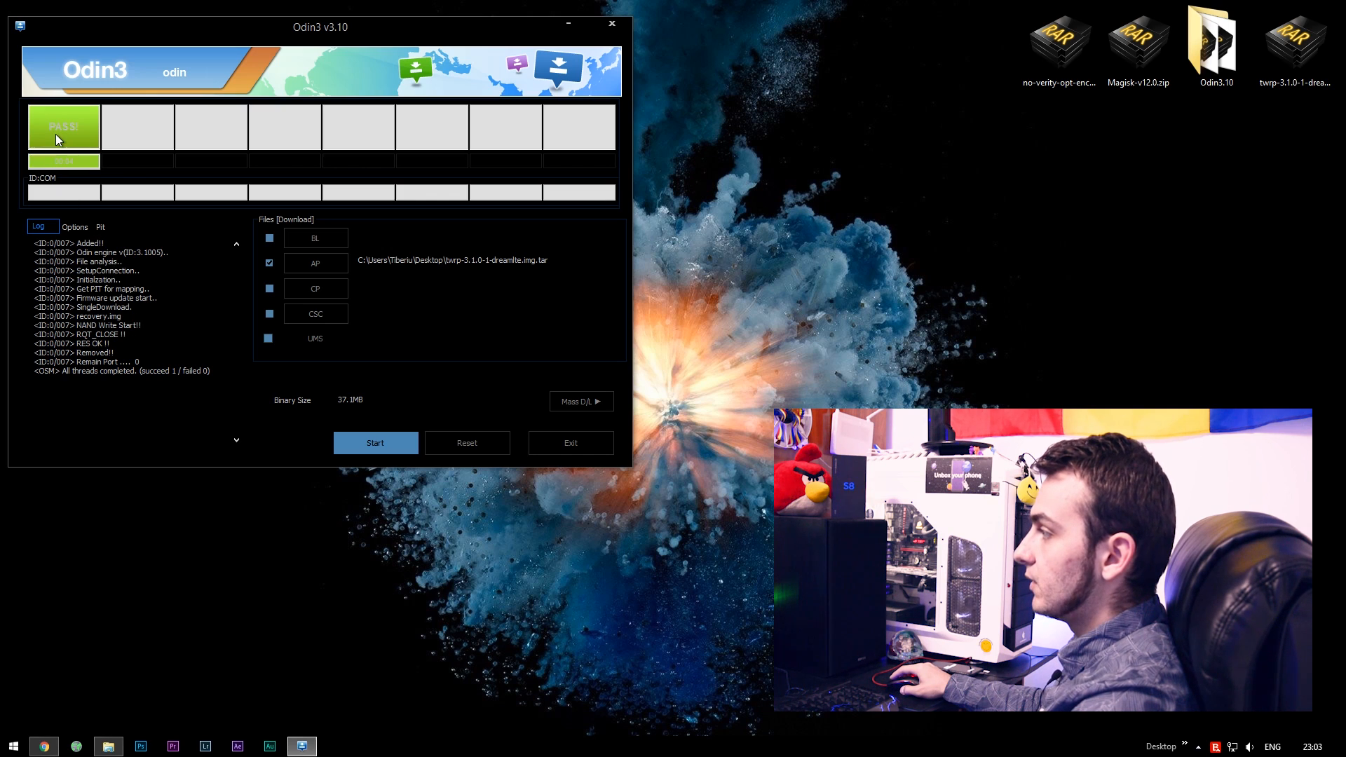
mouse_move(73, 141)
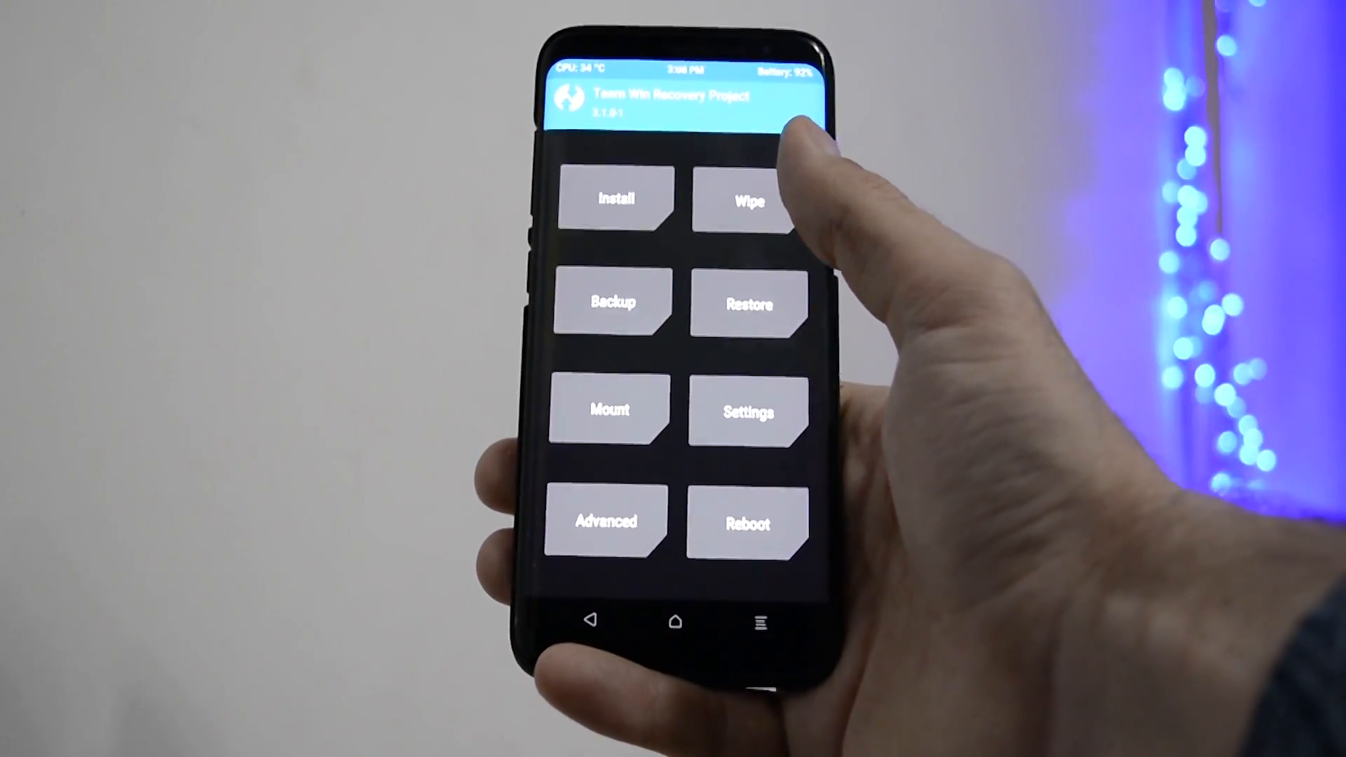
click(746, 199)
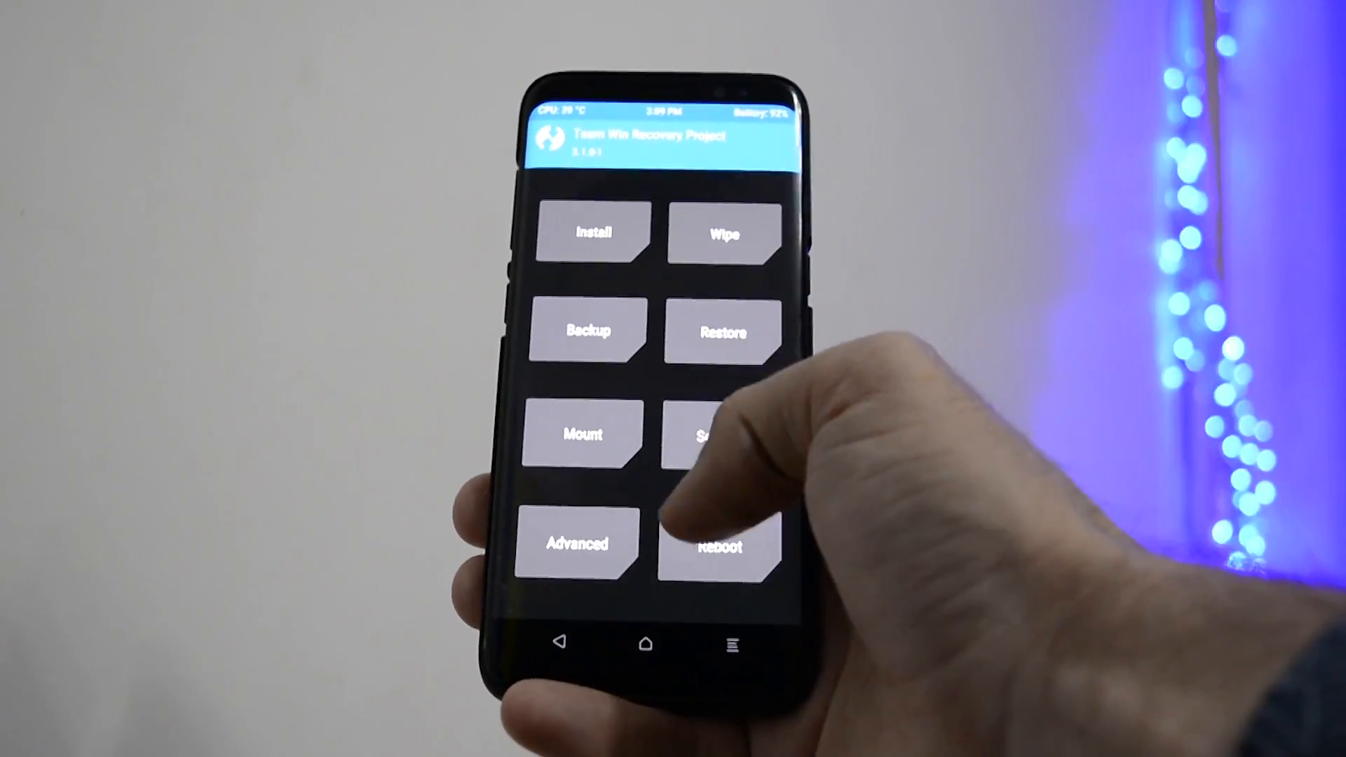
click(719, 544)
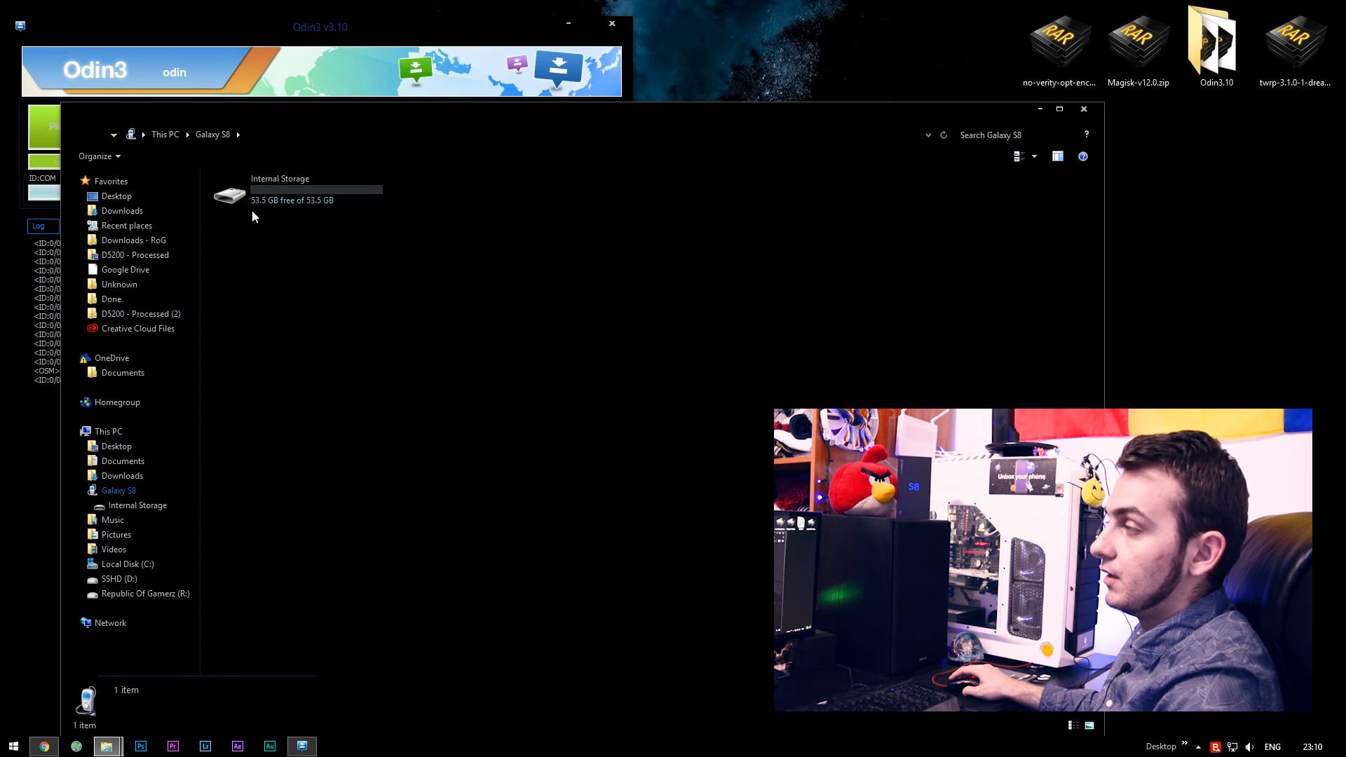
Copy Magisk-v12.0.zip and no-verity-opt-encrypt-5.1.zip from the desktop into the phone's Internal Storage.
click(291, 189)
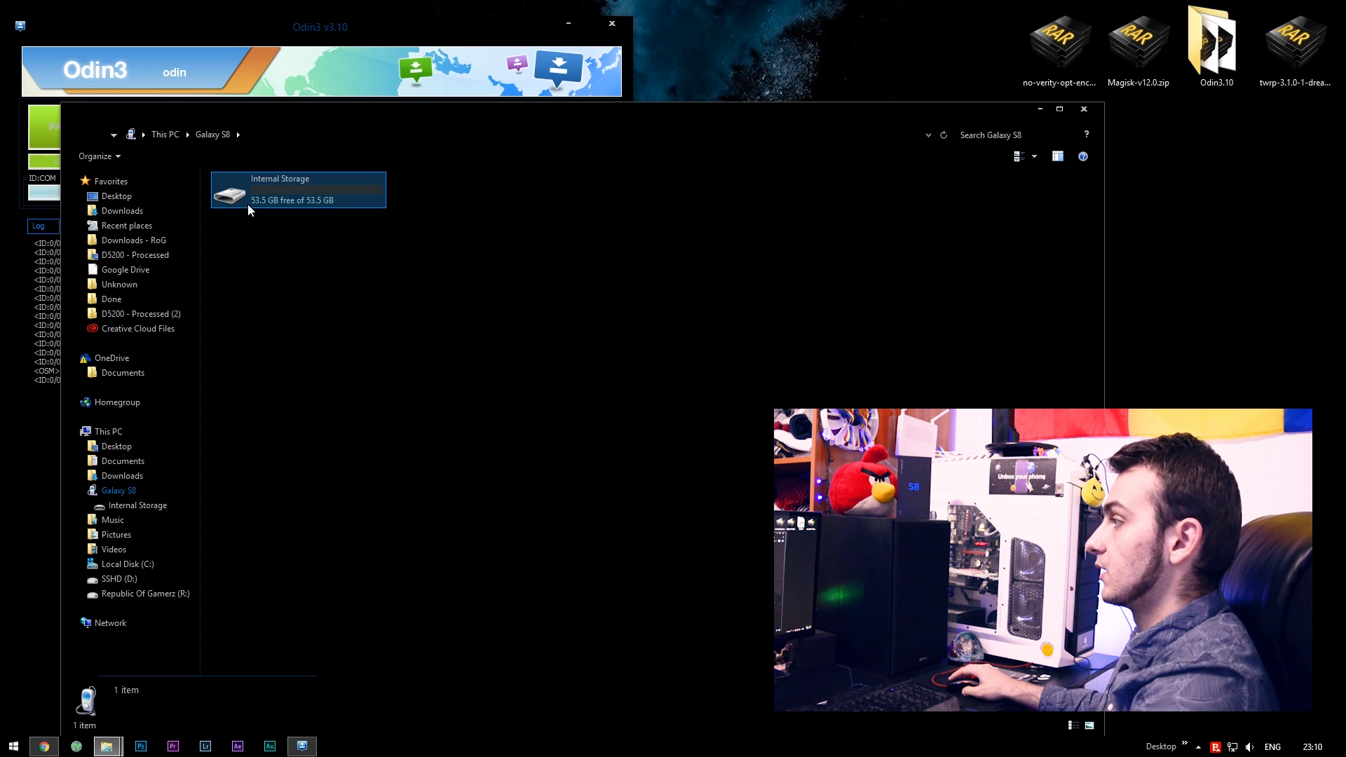
double_click(298, 189)
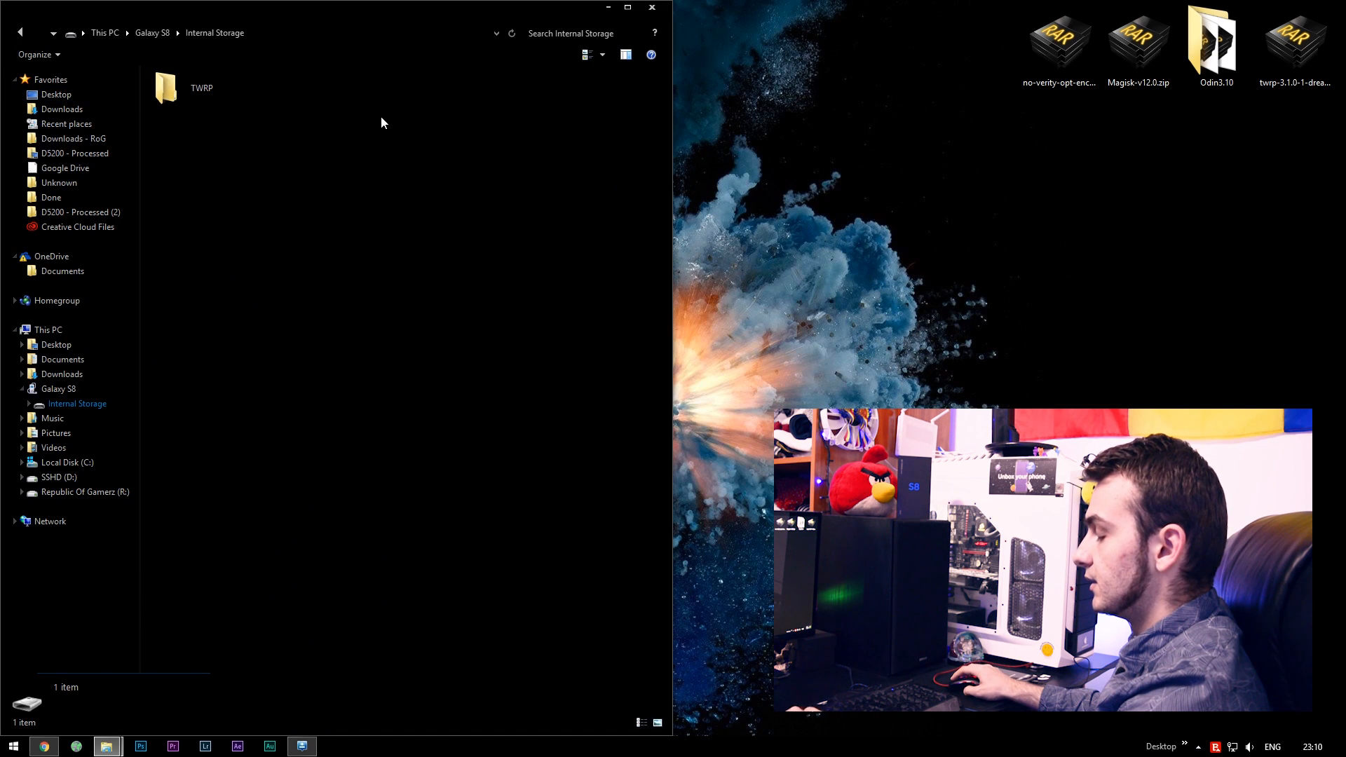
click(1059, 43)
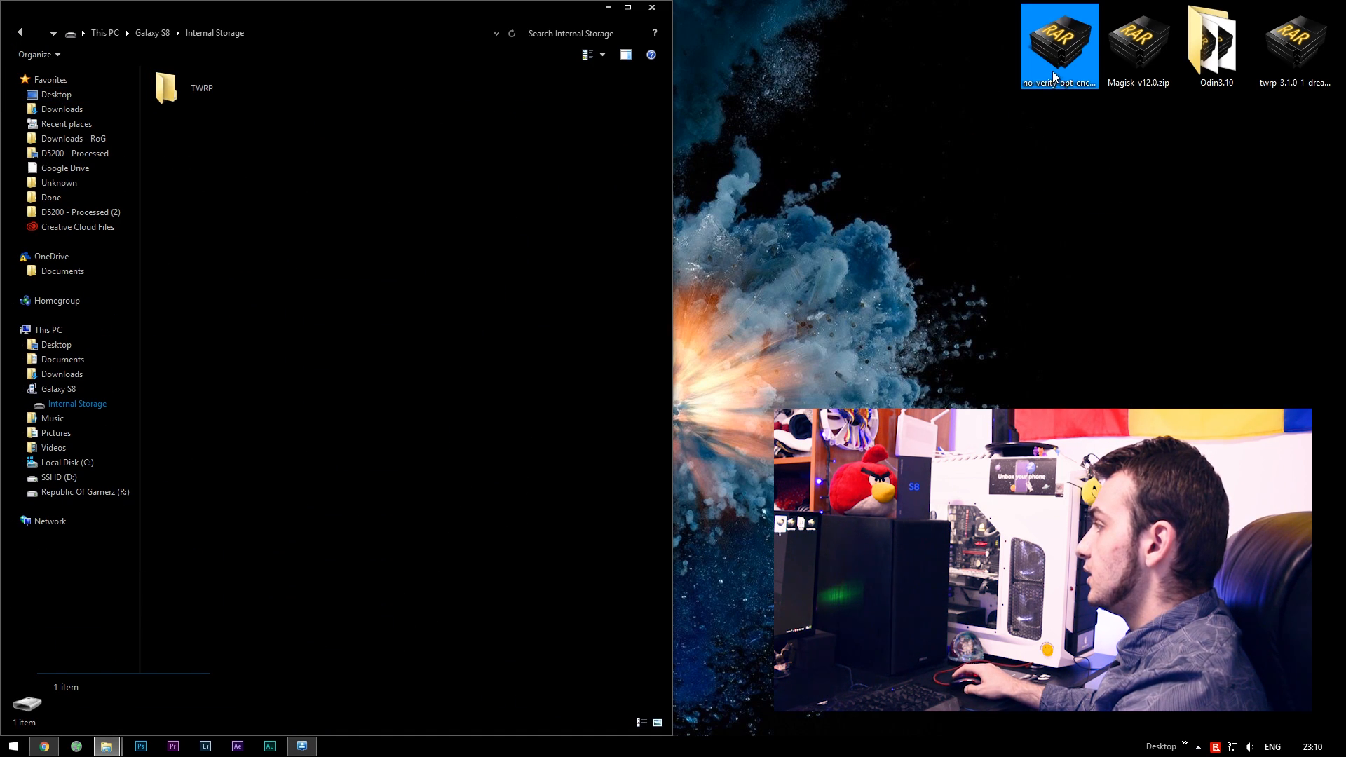
drag(1058, 45, 341, 130)
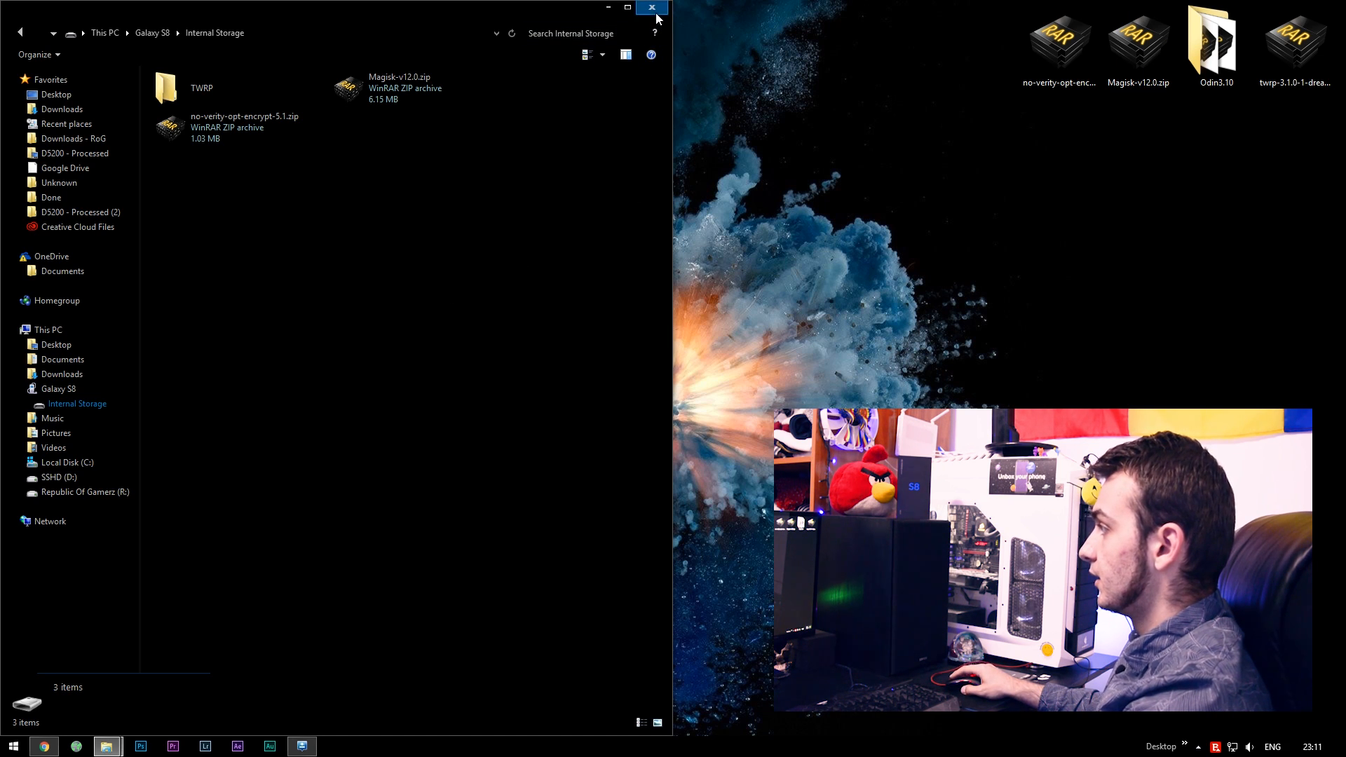
click(654, 8)
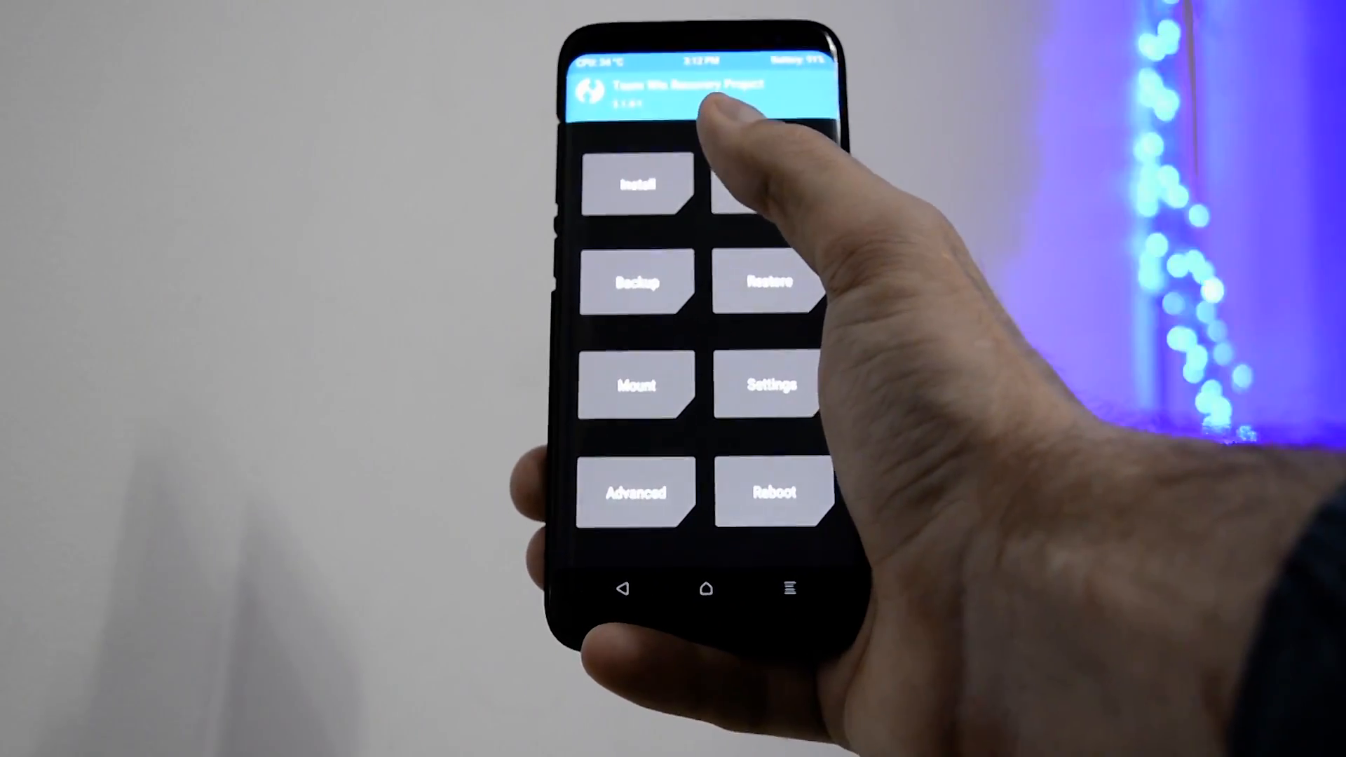
Flash Magisk-v12.0.zip from /sdcard through TWRP Install, swiping to confirm.
click(639, 184)
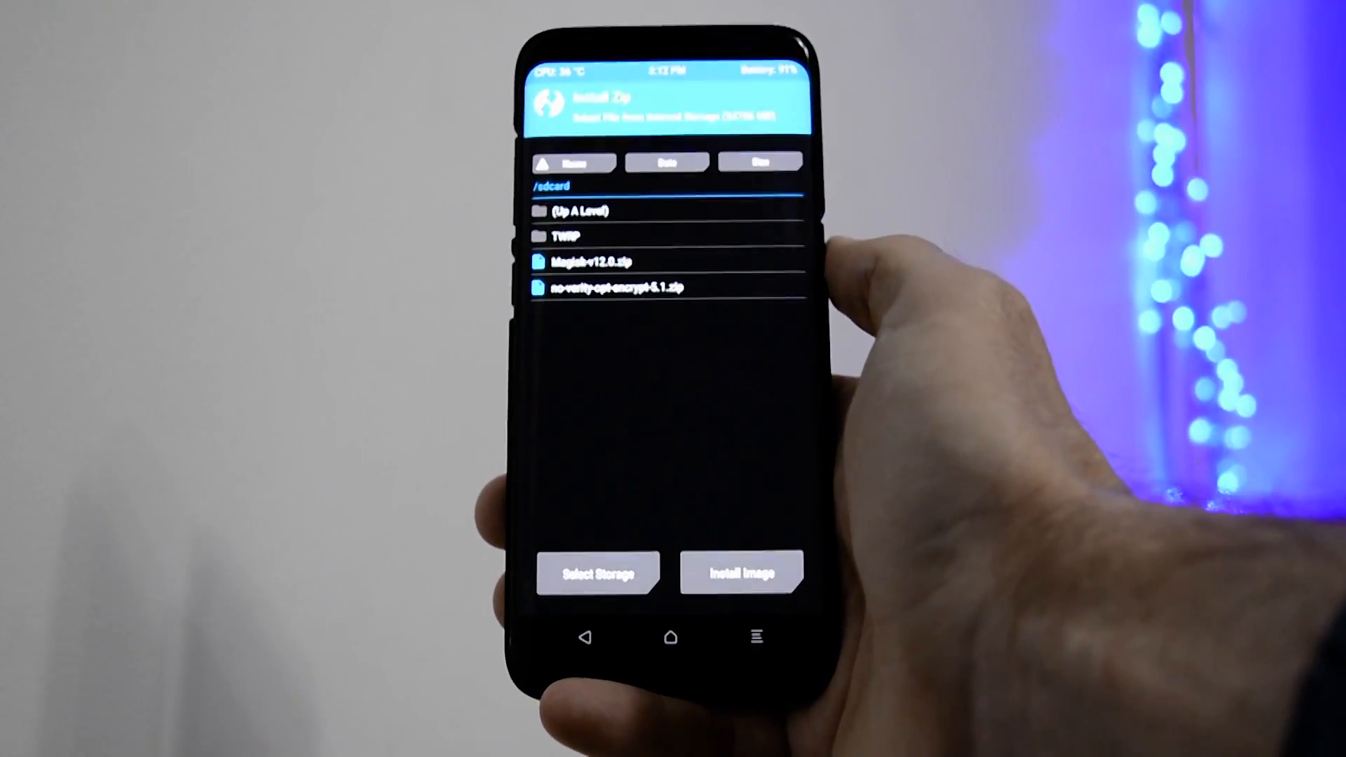
click(612, 287)
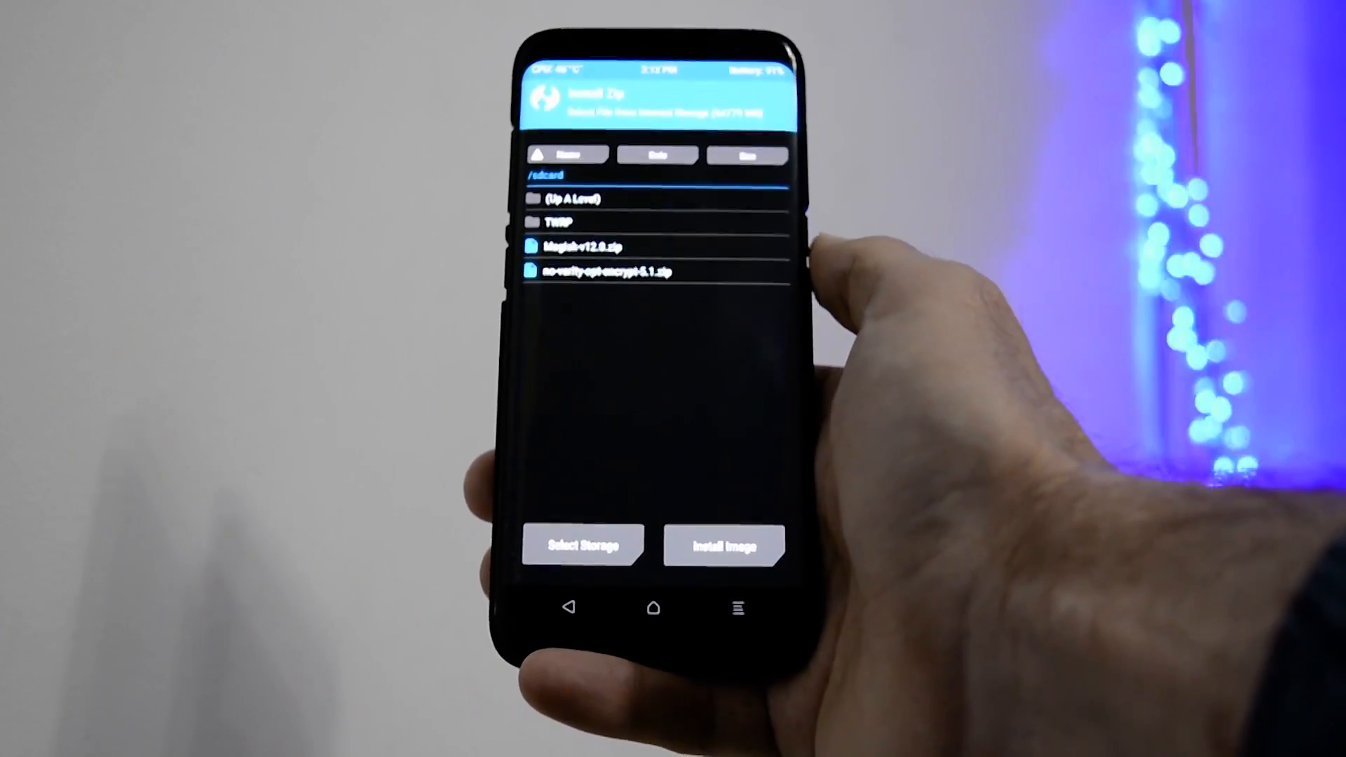
click(582, 245)
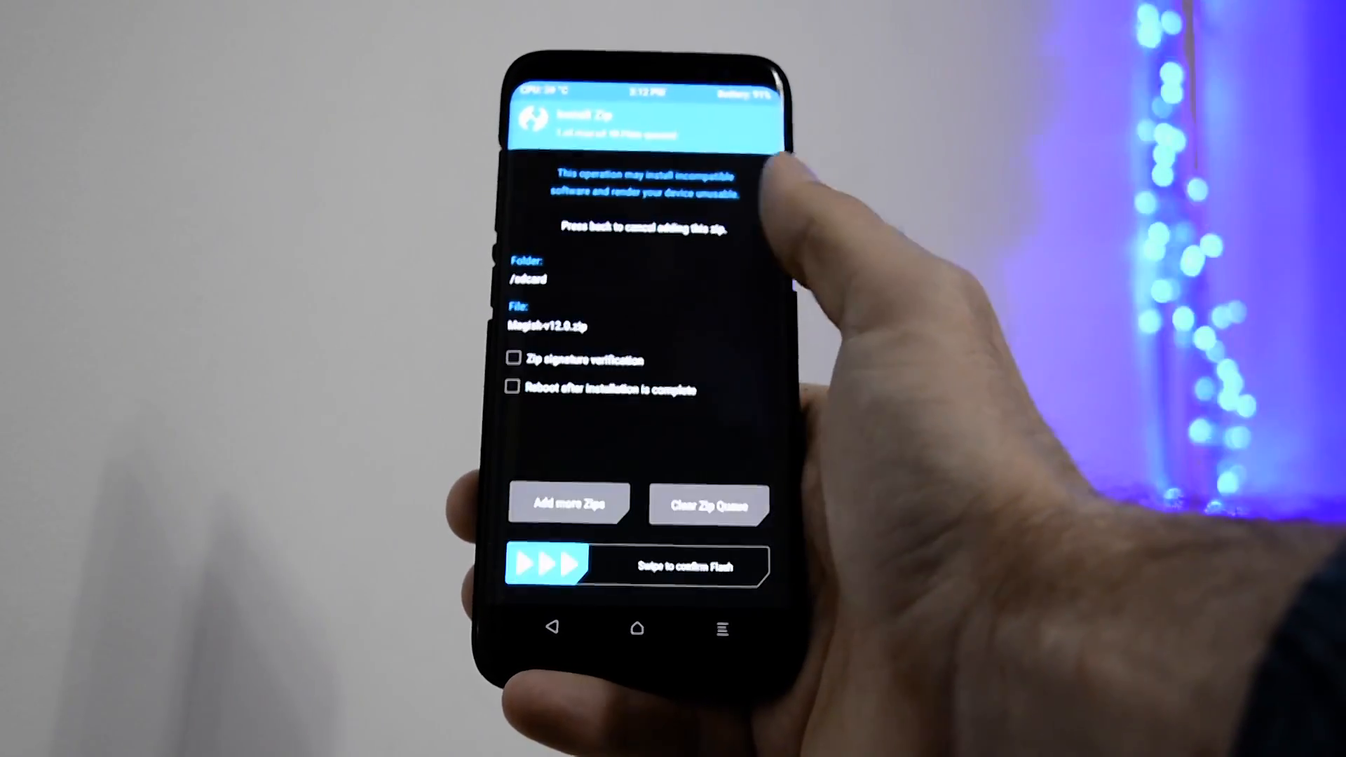
drag(550, 565, 738, 566)
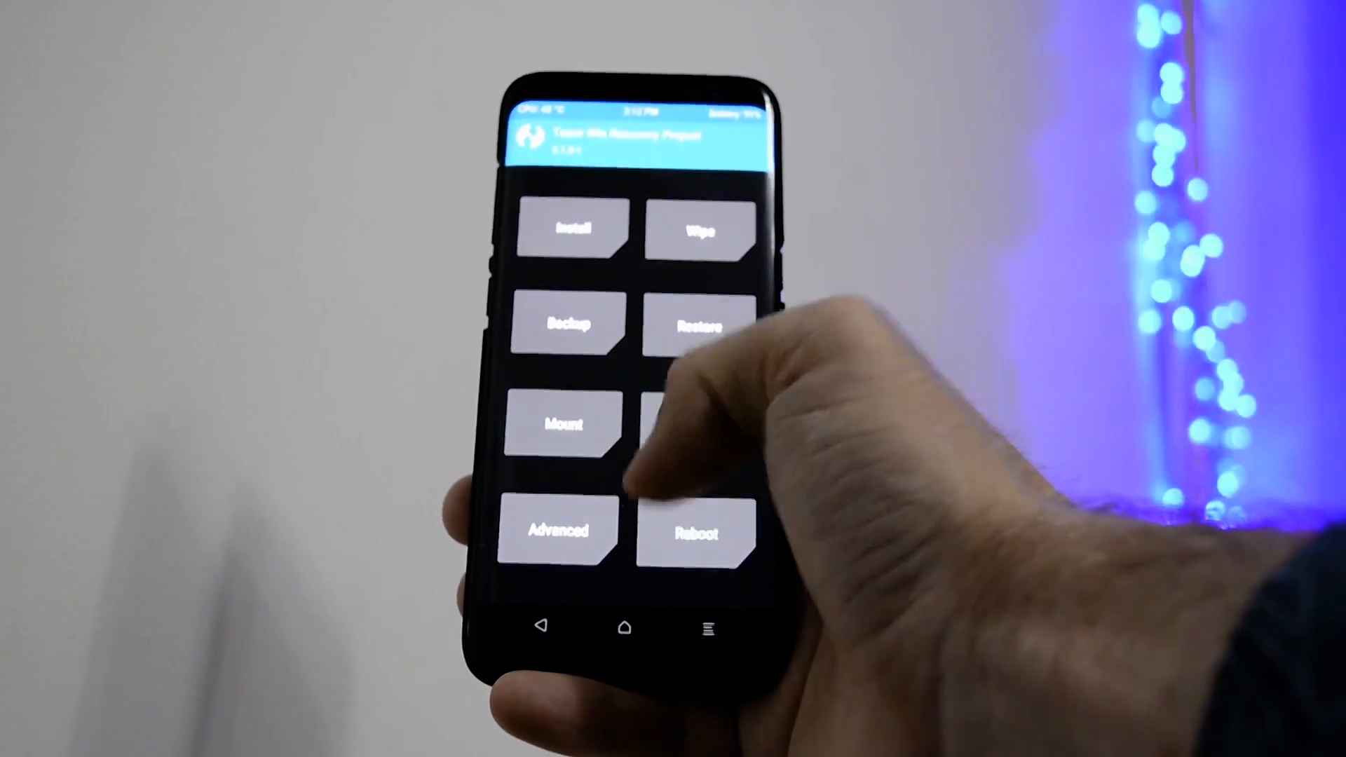
click(695, 530)
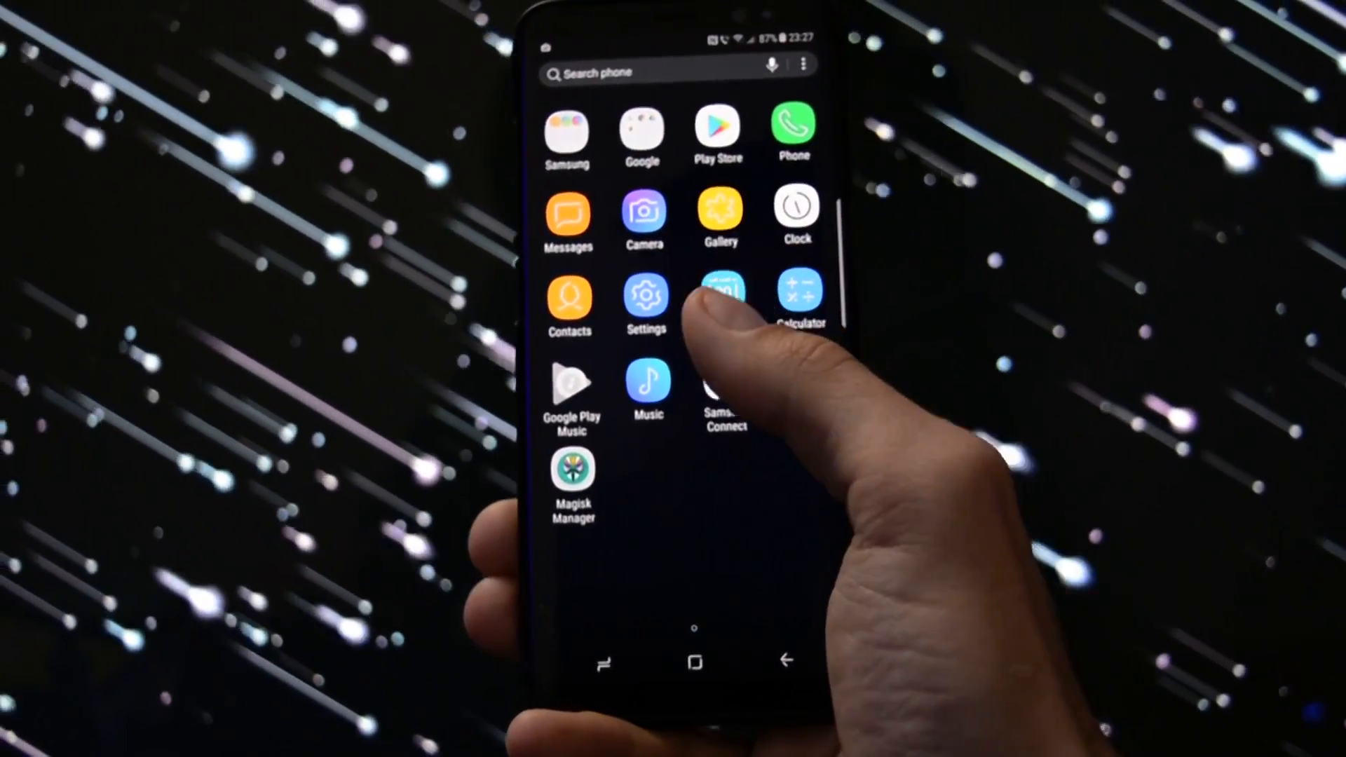
Launch Magisk Manager from the app drawer to view its root Status page.
click(573, 477)
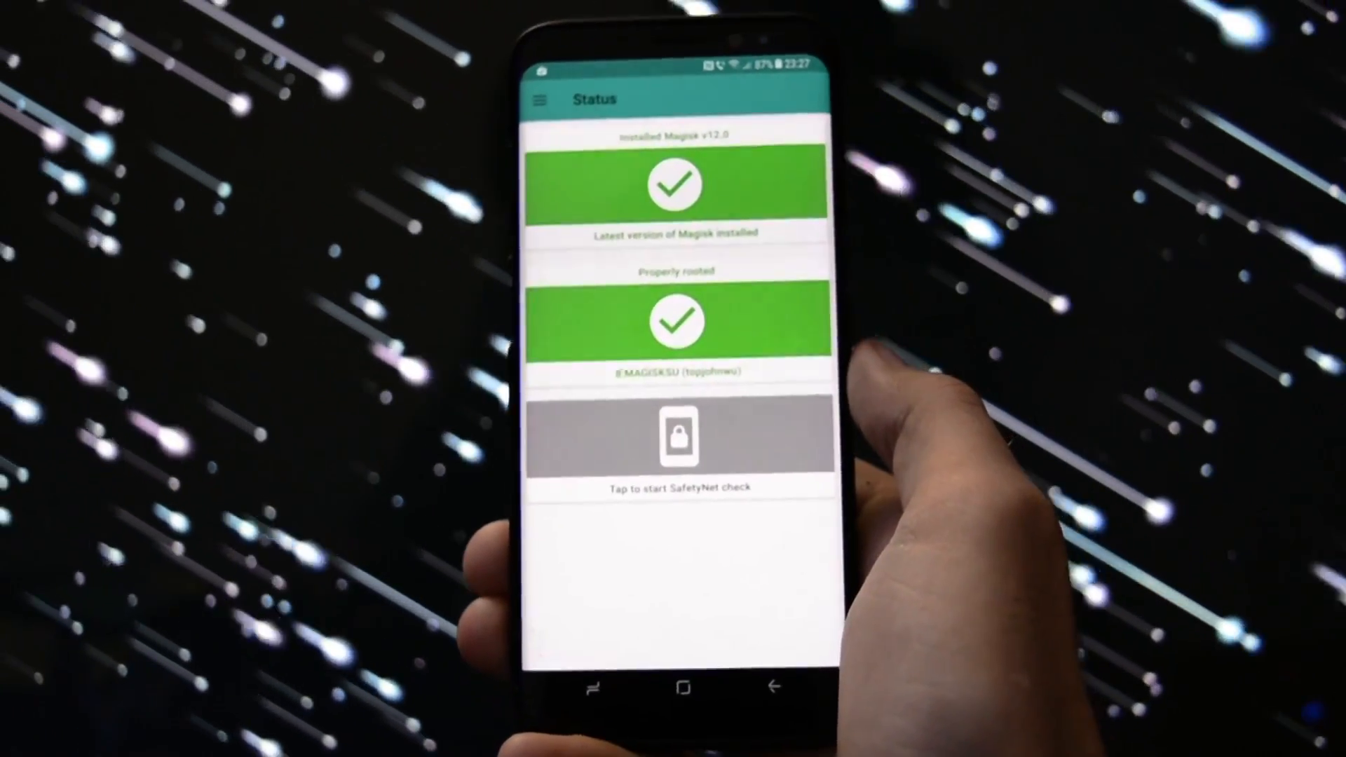